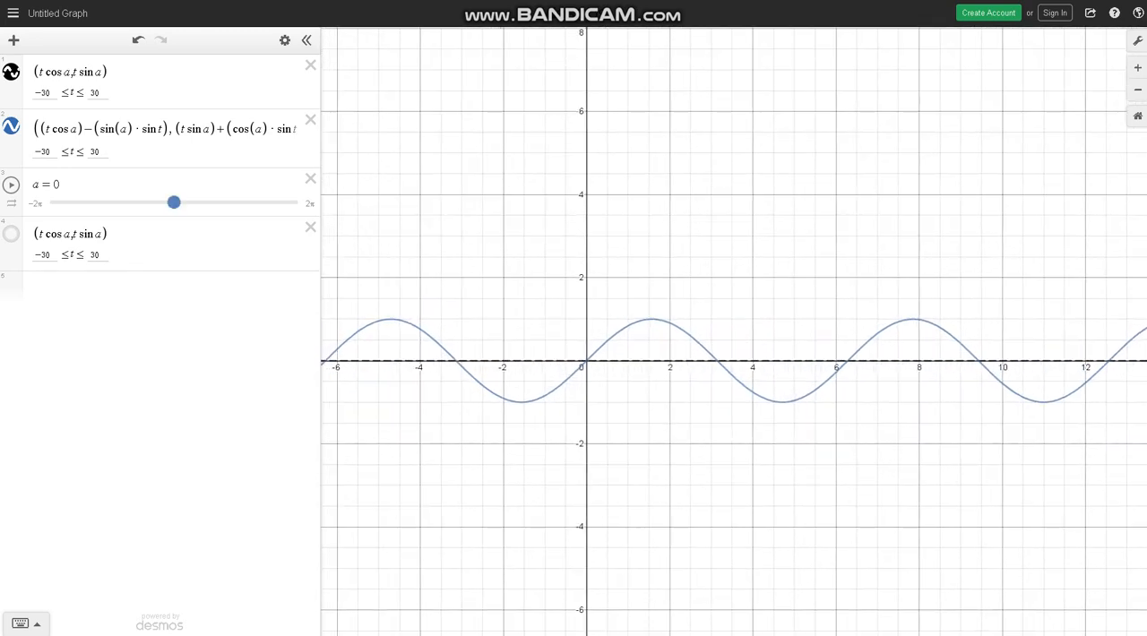
Sweep angle a until the sine curve stands vertical, tilt it downward, then reset a to 0
{"action": "left_click_drag", "start_coordinate": [173, 201], "coordinate": [189, 201]}
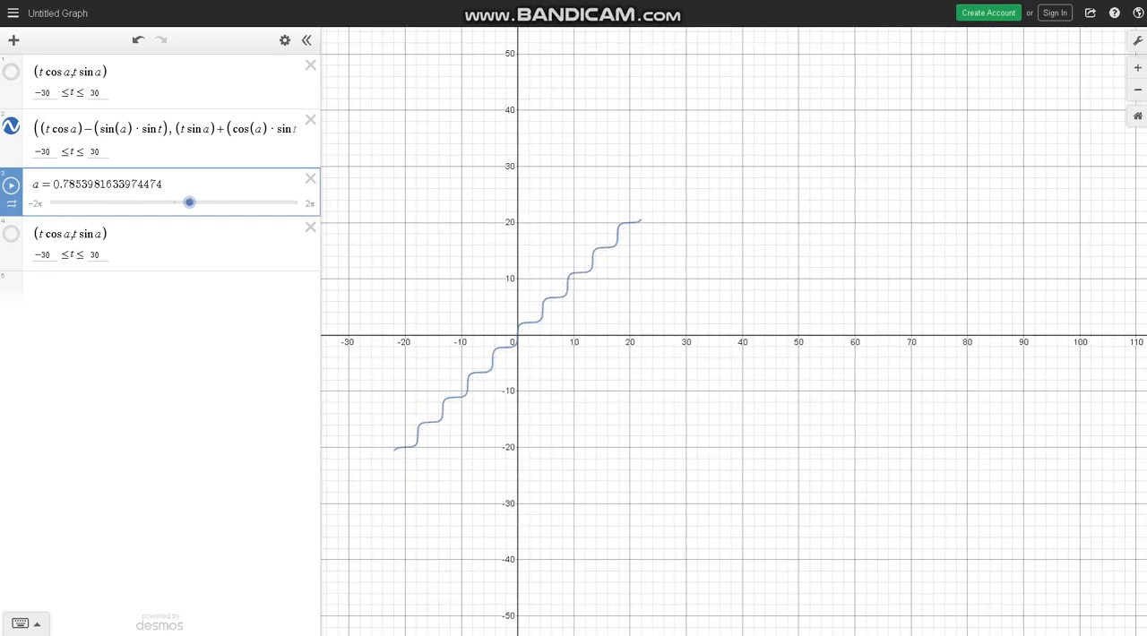
{"action": "left_click_drag", "start_coordinate": [189, 203], "coordinate": [199, 202]}
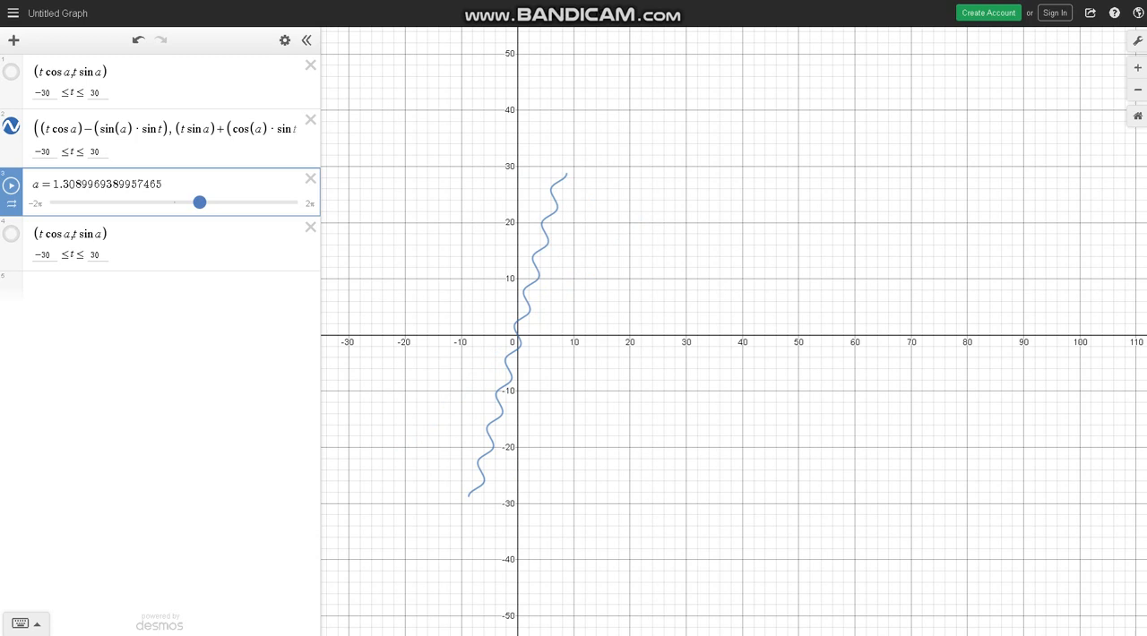
{"action": "left_click_drag", "start_coordinate": [199, 201], "coordinate": [204, 201]}
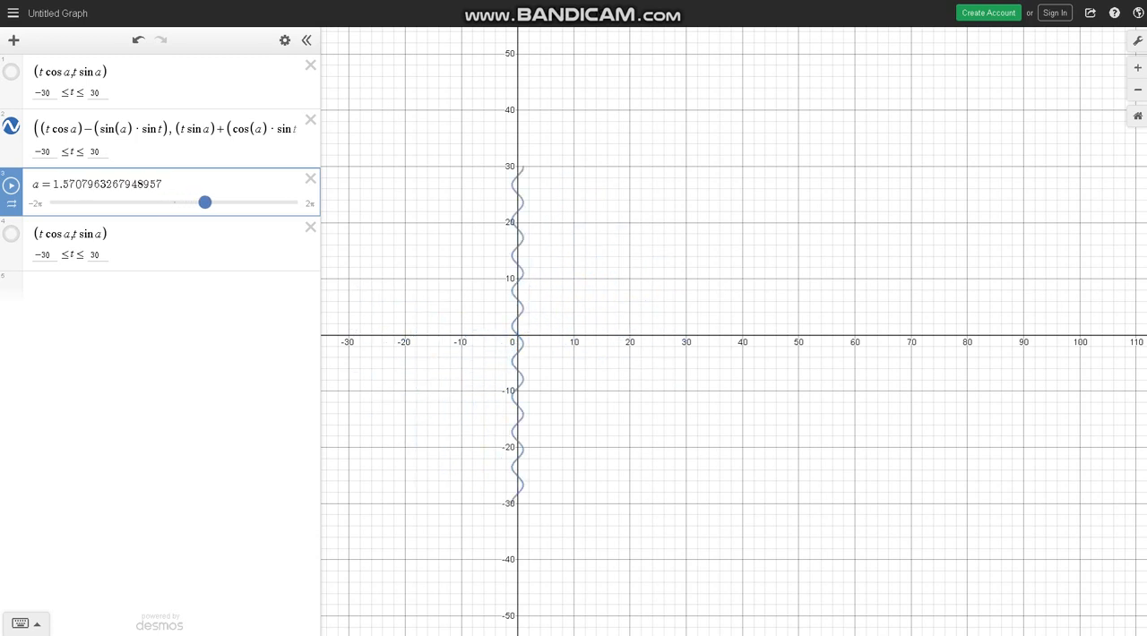
{"action": "left_click_drag", "start_coordinate": [205, 203], "coordinate": [170, 203]}
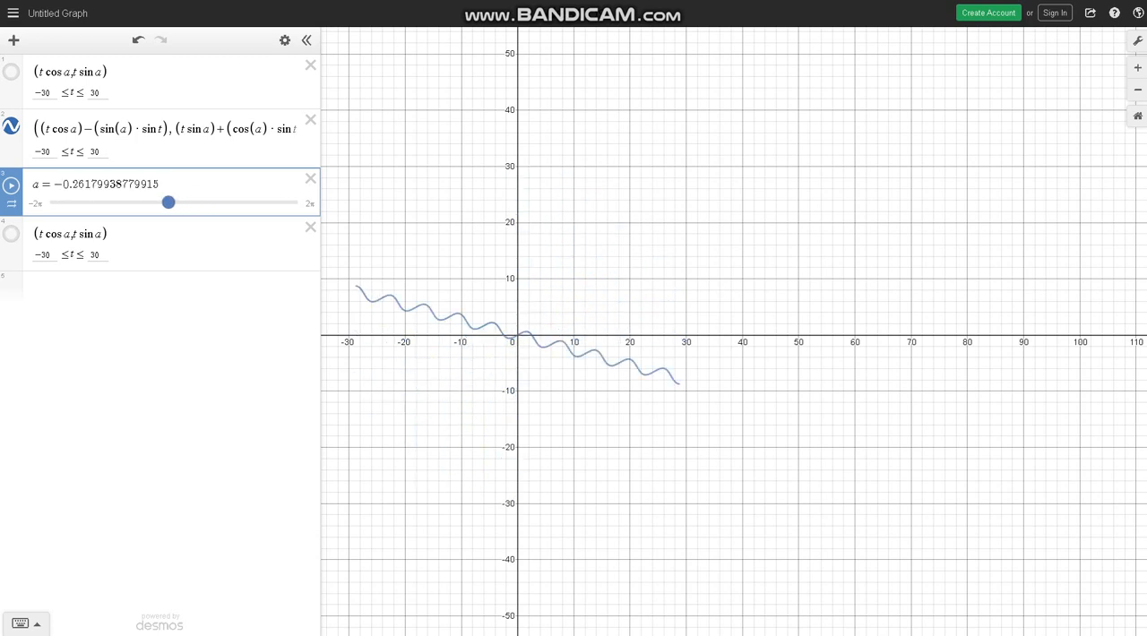
{"action": "left_click_drag", "start_coordinate": [168, 202], "coordinate": [174, 202]}
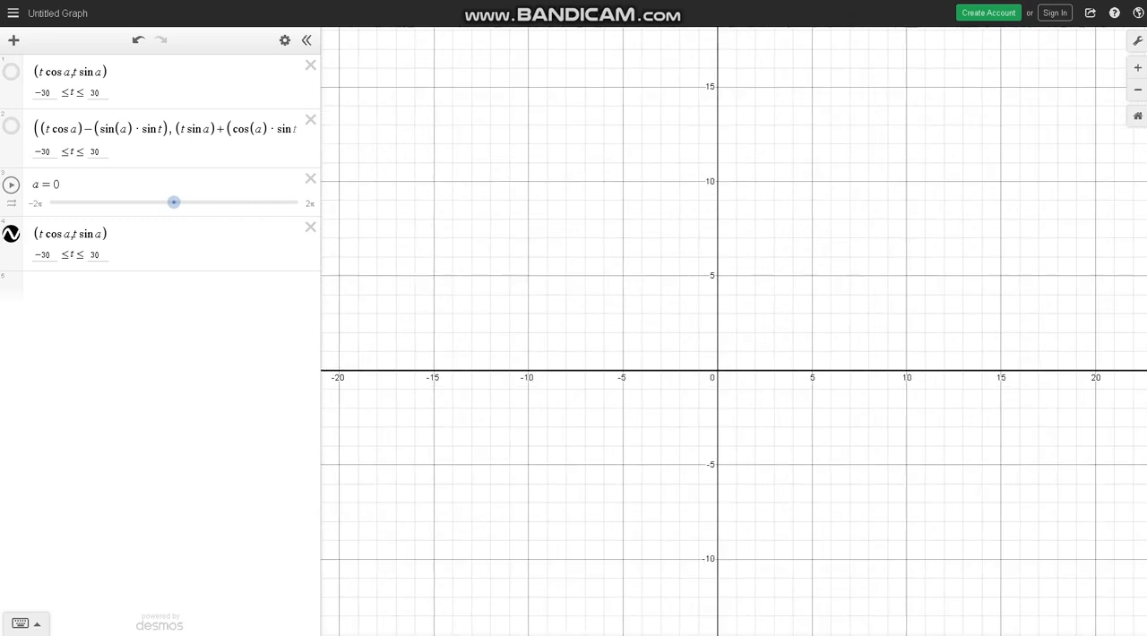
{"action": "scroll", "scroll_direction": "down", "scroll_amount": 3}
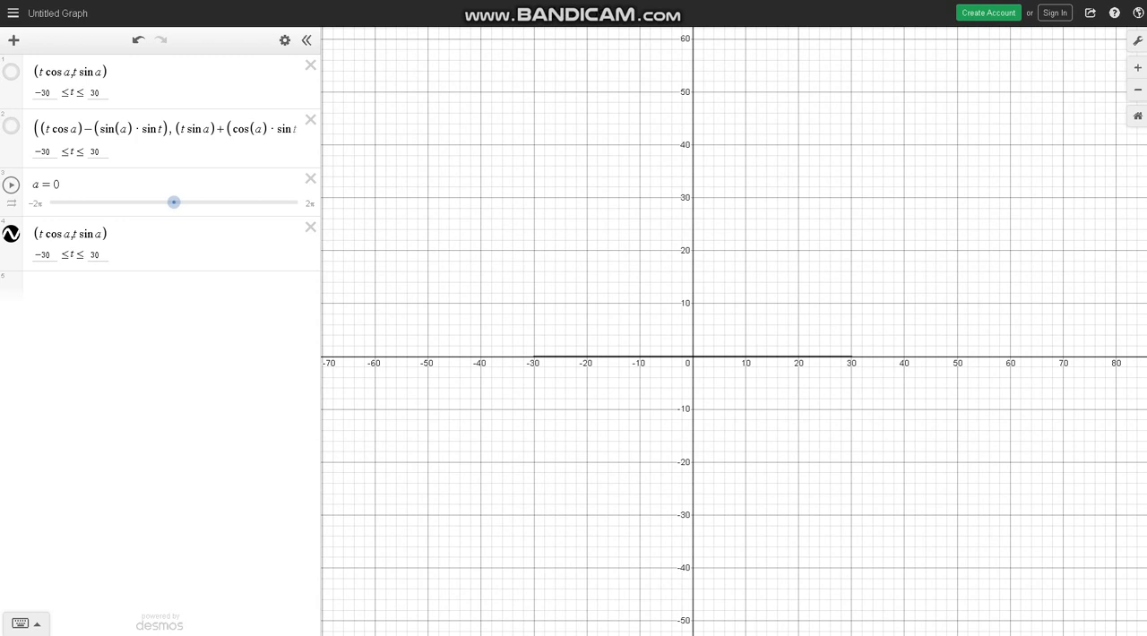
{"action": "left_click_drag", "start_coordinate": [174, 202], "coordinate": [189, 202]}
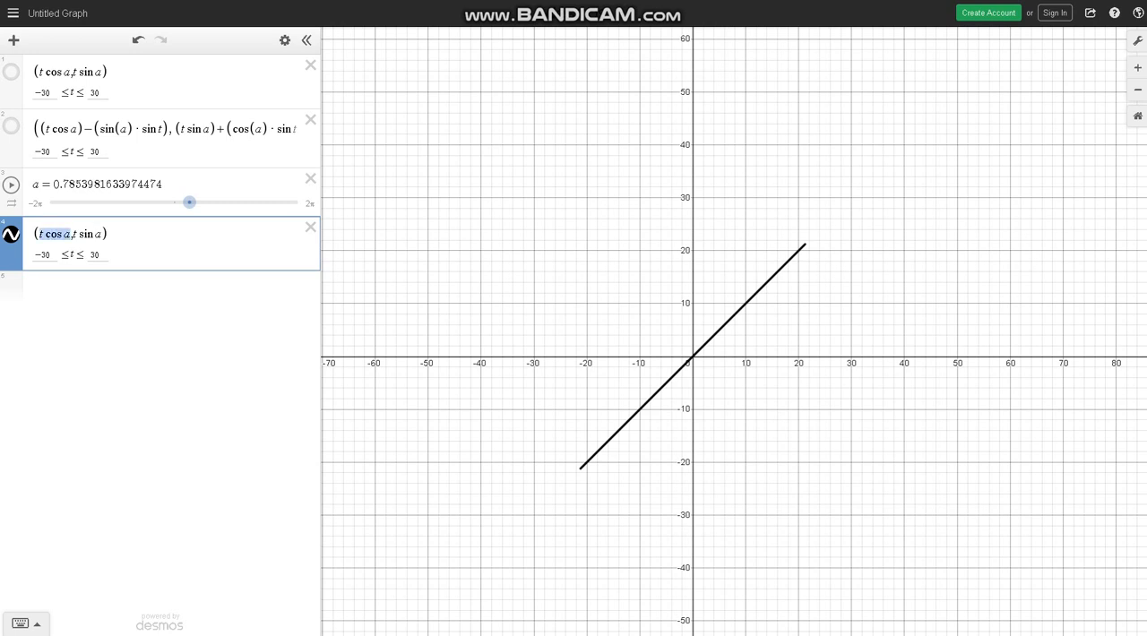
{"action": "left_click_drag", "start_coordinate": [189, 202], "coordinate": [174, 203]}
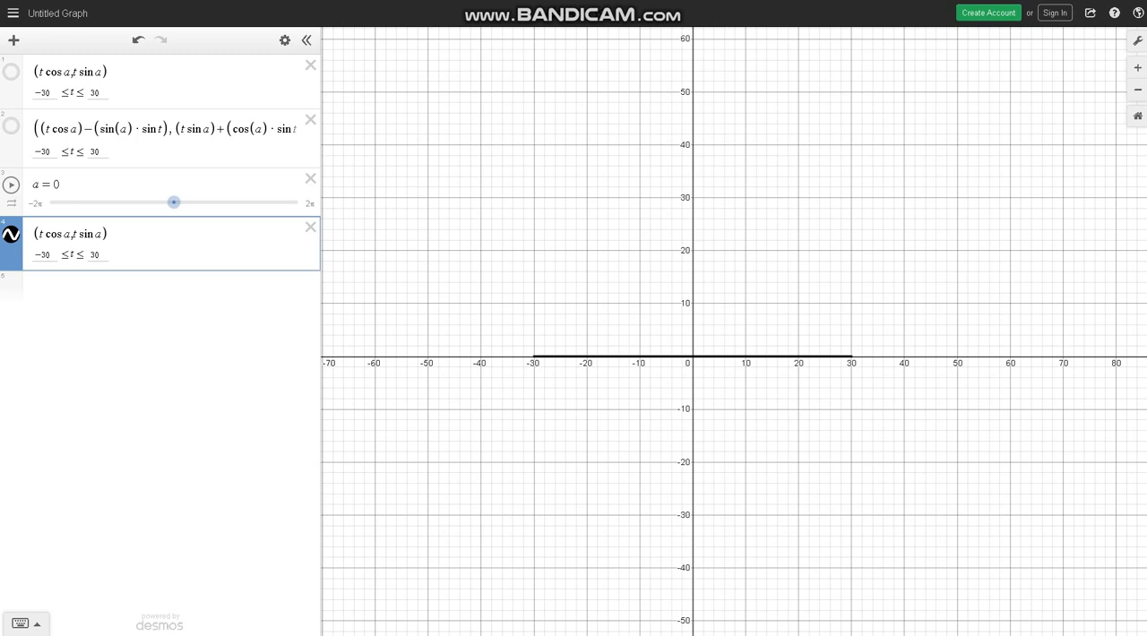
{"action": "left_click", "coordinate": [11, 125]}
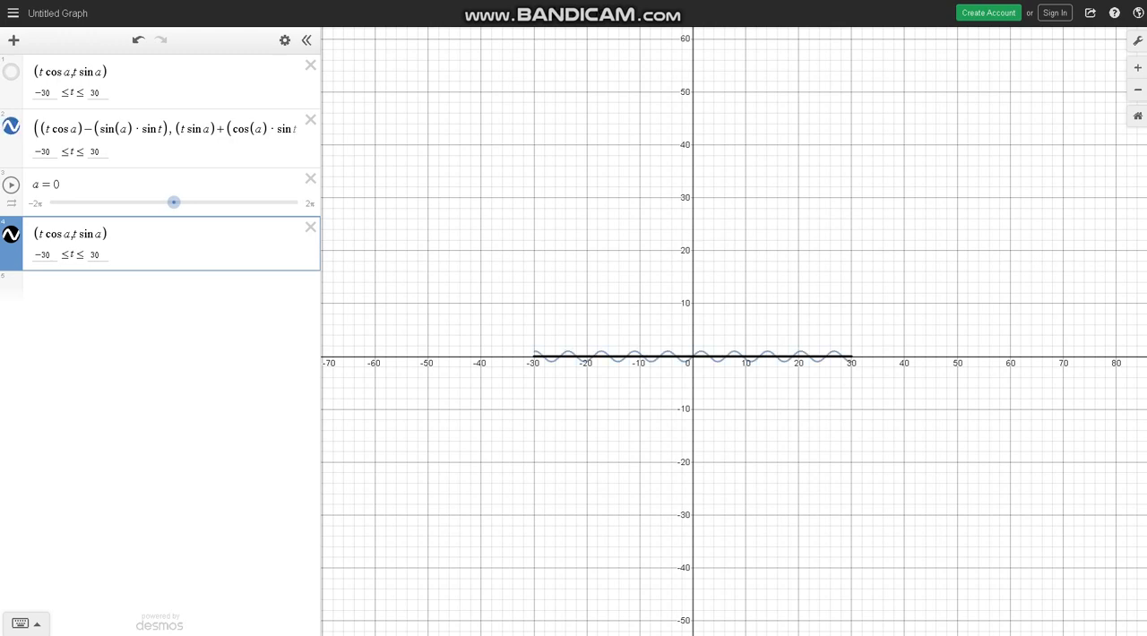
{"action": "left_click_drag", "start_coordinate": [174, 203], "coordinate": [194, 203]}
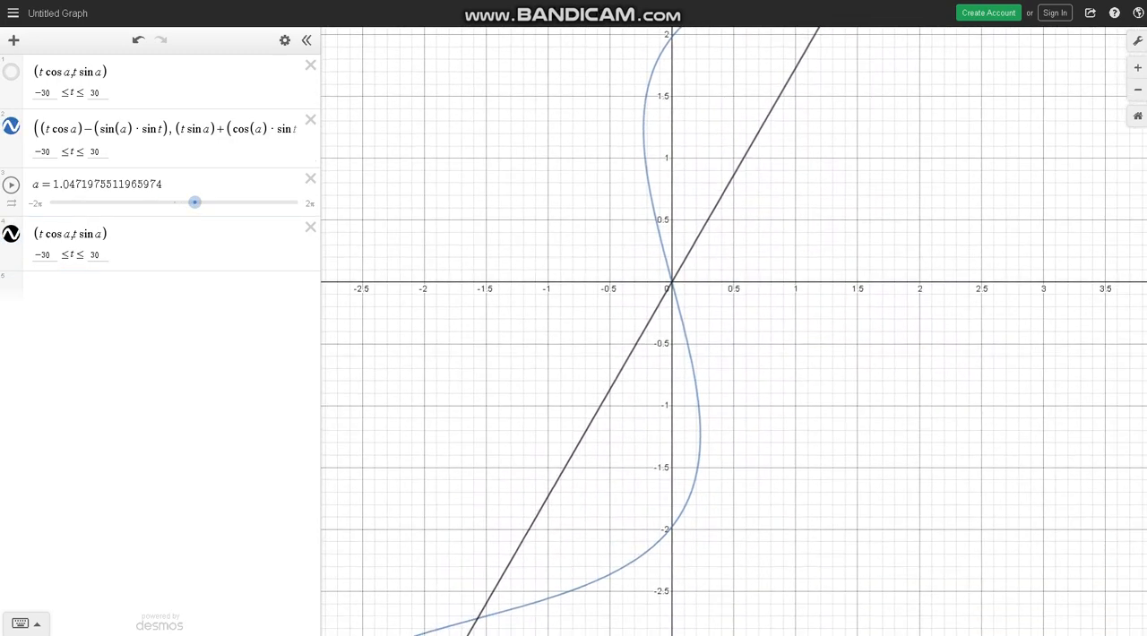
{"action": "left_click_drag", "start_coordinate": [195, 203], "coordinate": [179, 203]}
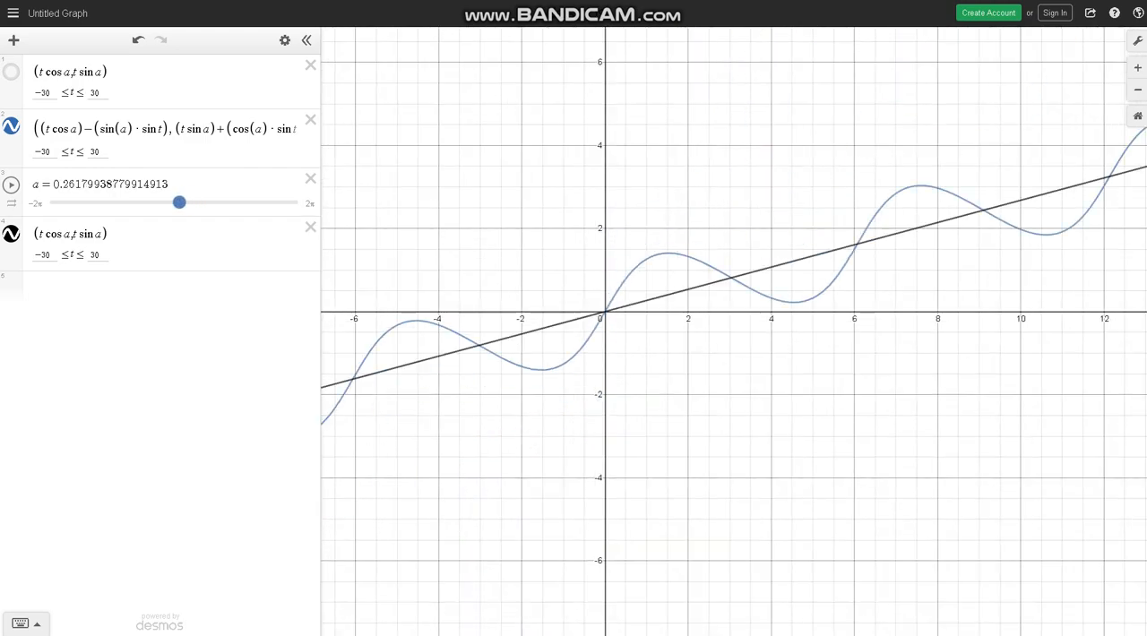
{"action": "left_click_drag", "start_coordinate": [179, 202], "coordinate": [174, 202]}
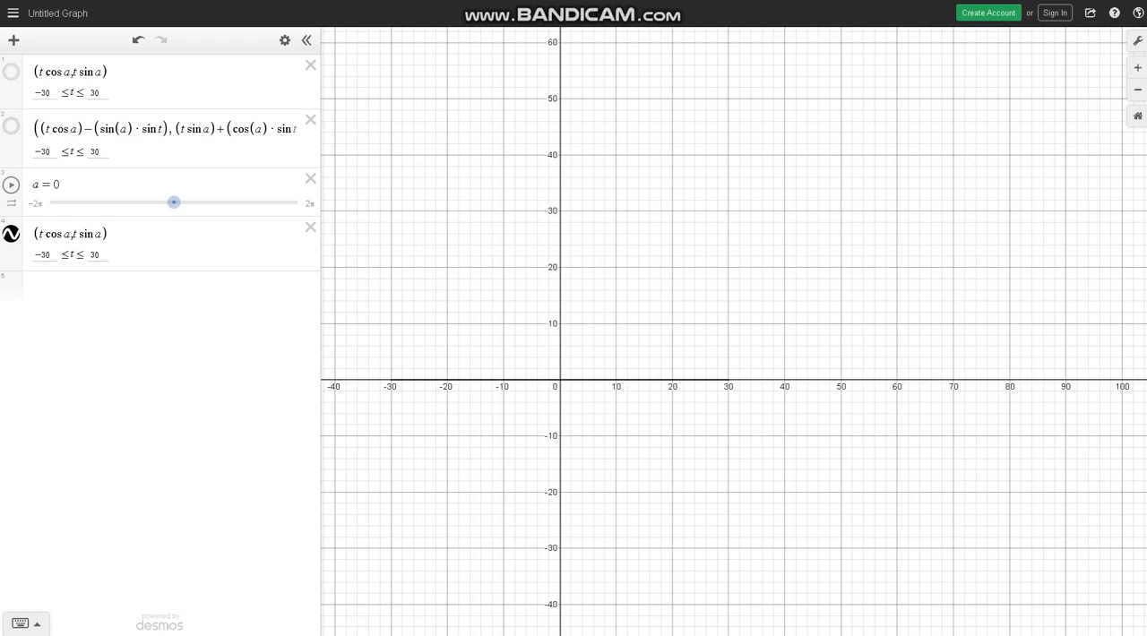
Add sin t to the line's y-part and tilt the new wavy curve by raising a
{"action": "left_click", "coordinate": [161, 242]}
{"action": "type", "text": " + sin t"}
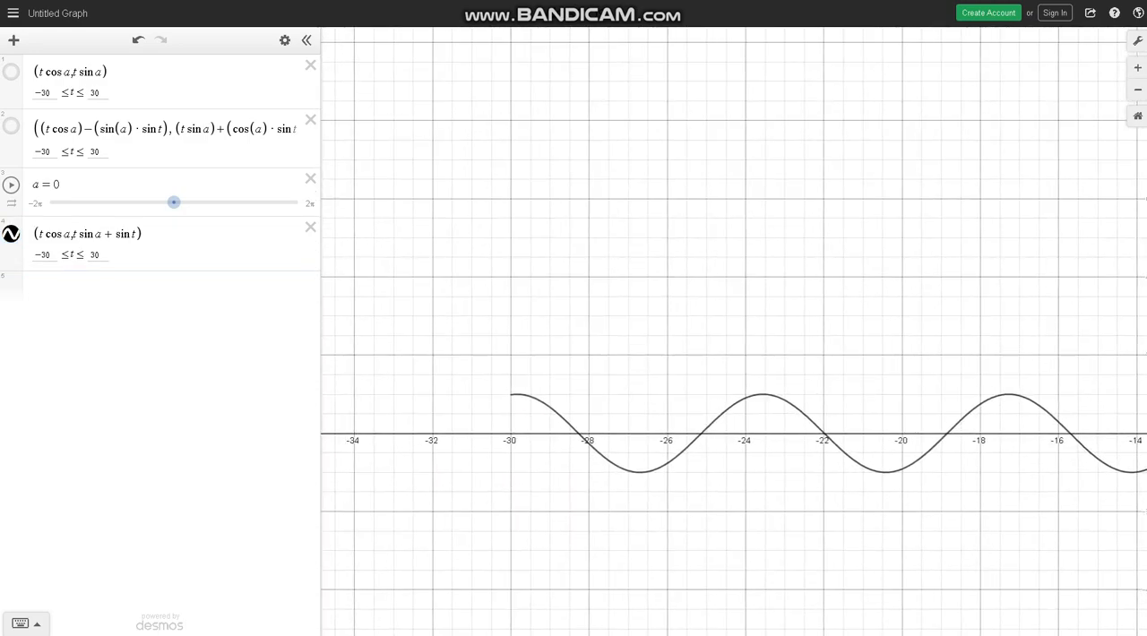
{"action": "scroll", "scroll_direction": "down", "scroll_amount": 3}
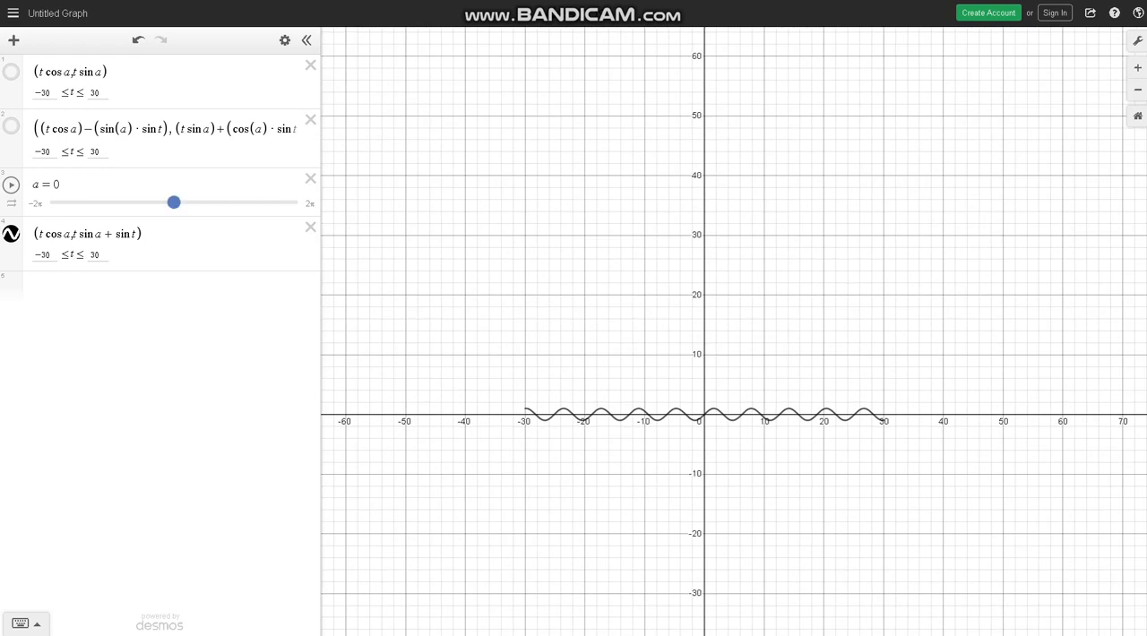
{"action": "left_click_drag", "start_coordinate": [173, 203], "coordinate": [194, 203]}
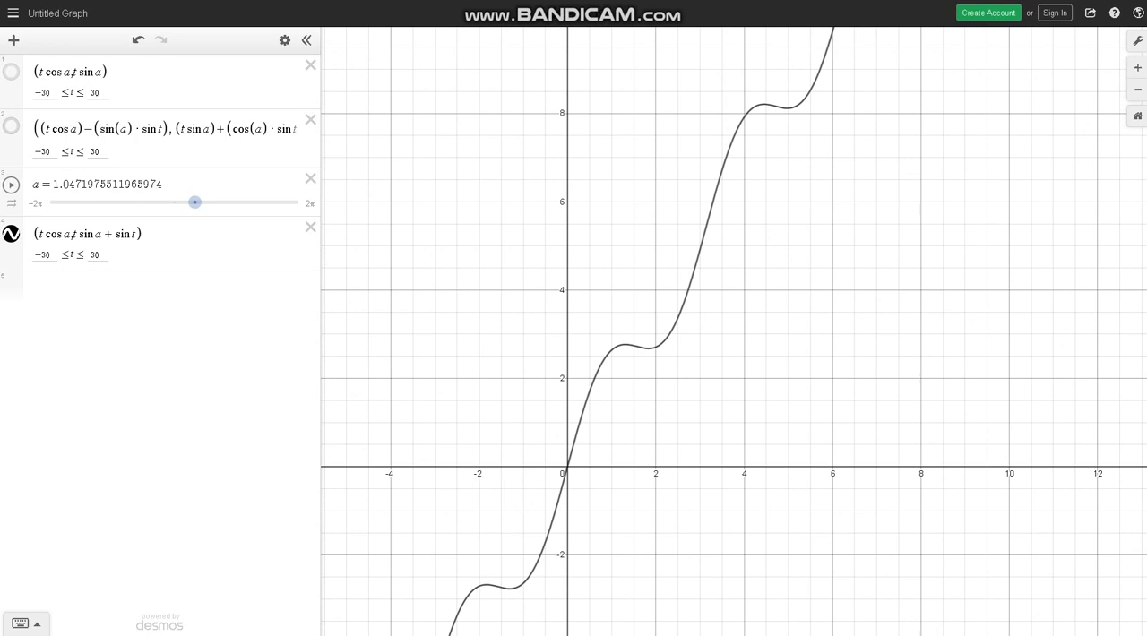
Show the rotated sine curve and turn both curves vertical, then reset a to 0
{"action": "left_click", "coordinate": [11, 125]}
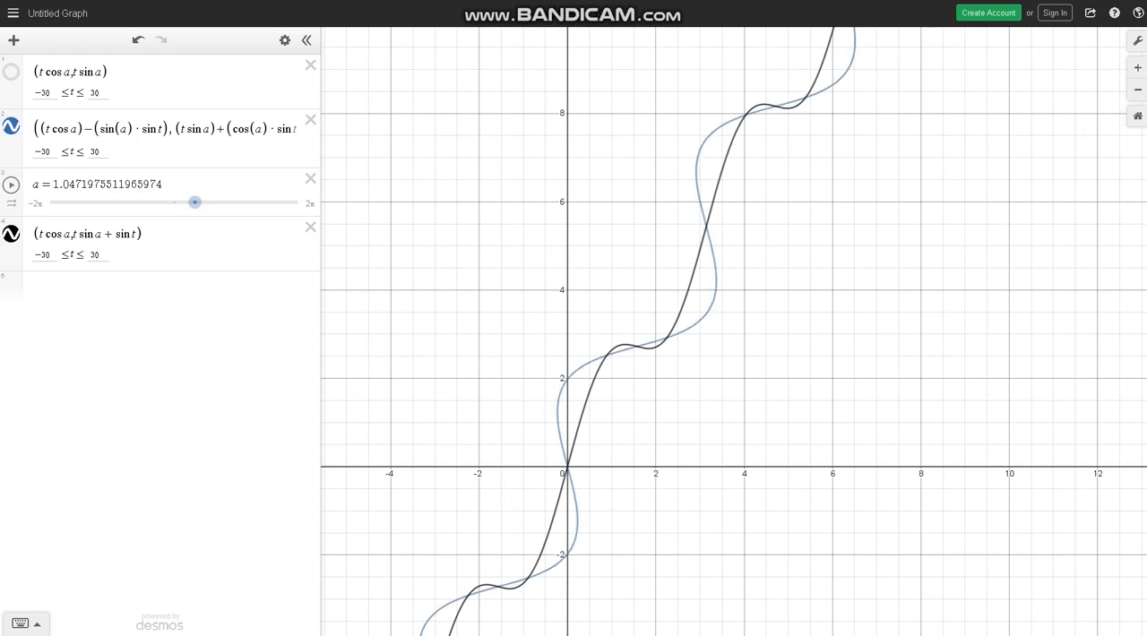
{"action": "scroll", "scroll_direction": "down", "scroll_amount": 3}
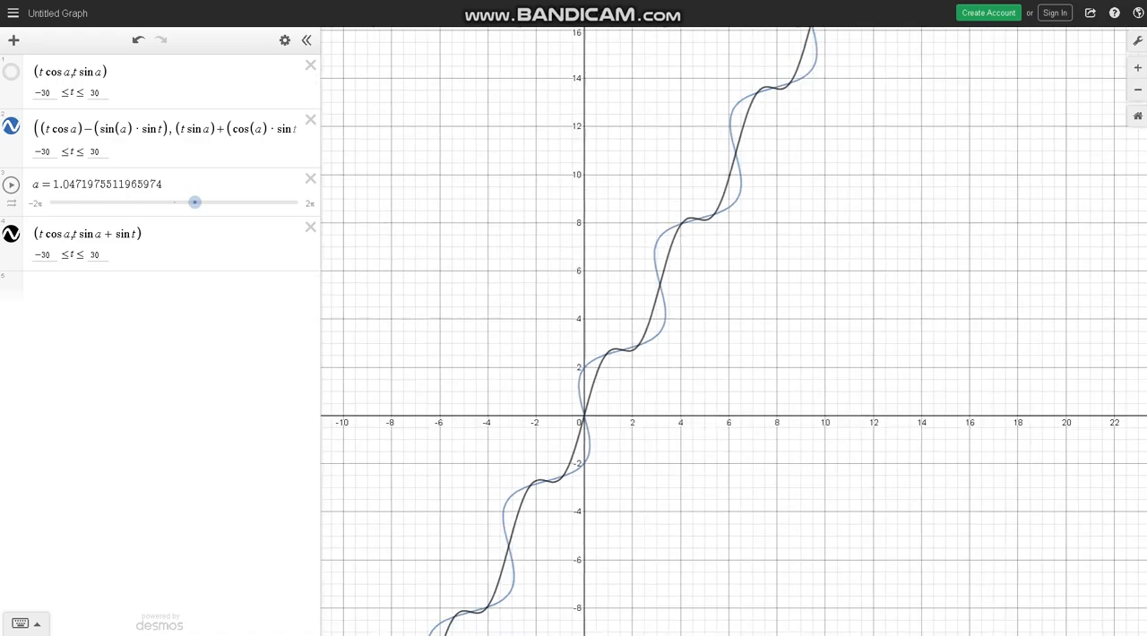
{"action": "scroll", "scroll_direction": "down", "scroll_amount": 3}
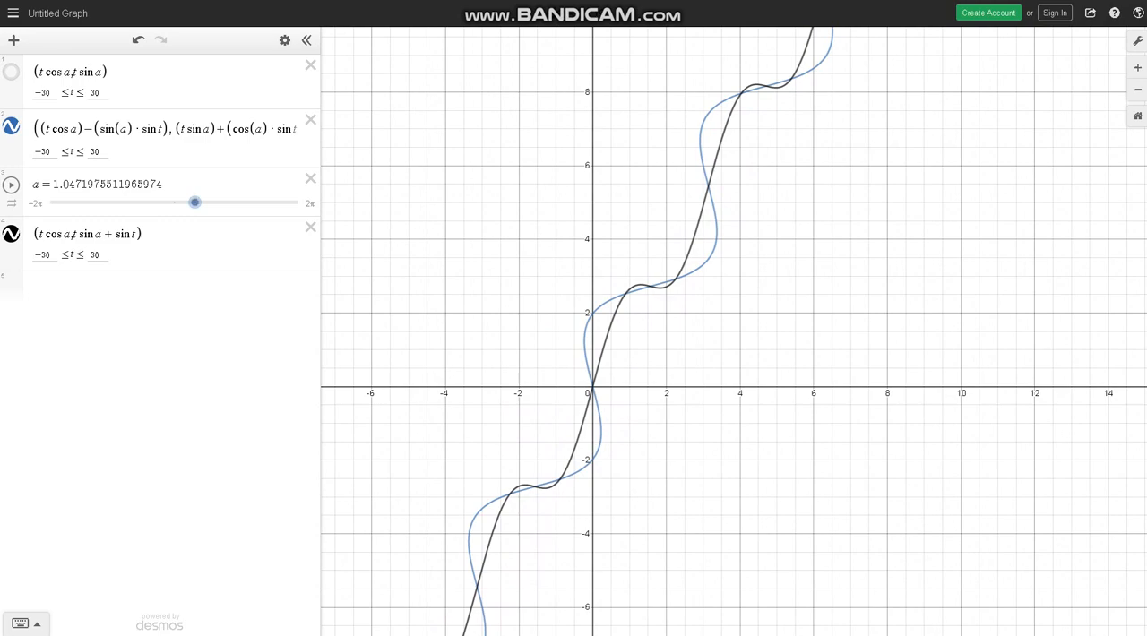
{"action": "left_click_drag", "start_coordinate": [195, 203], "coordinate": [199, 202]}
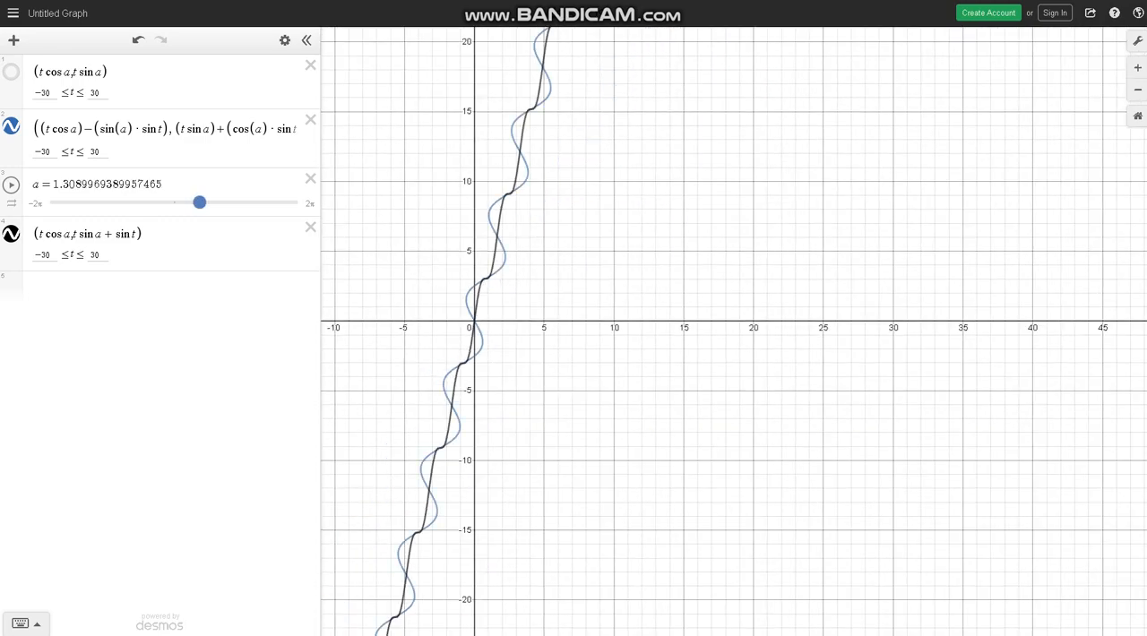
{"action": "left_click_drag", "start_coordinate": [199, 202], "coordinate": [205, 202]}
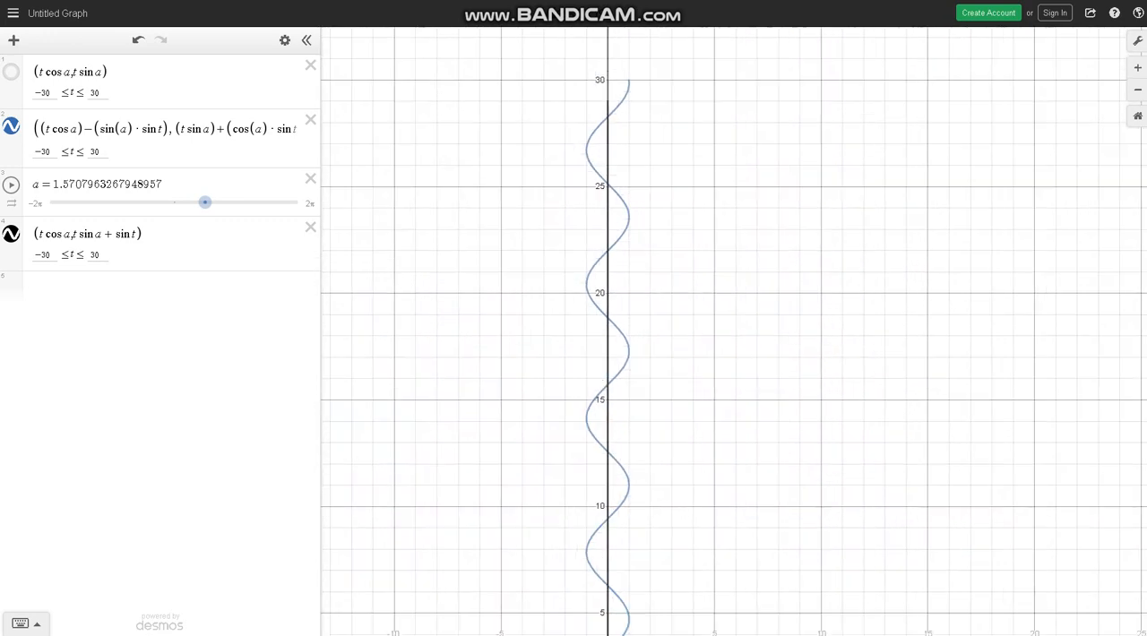
{"action": "left_click_drag", "start_coordinate": [205, 203], "coordinate": [170, 203]}
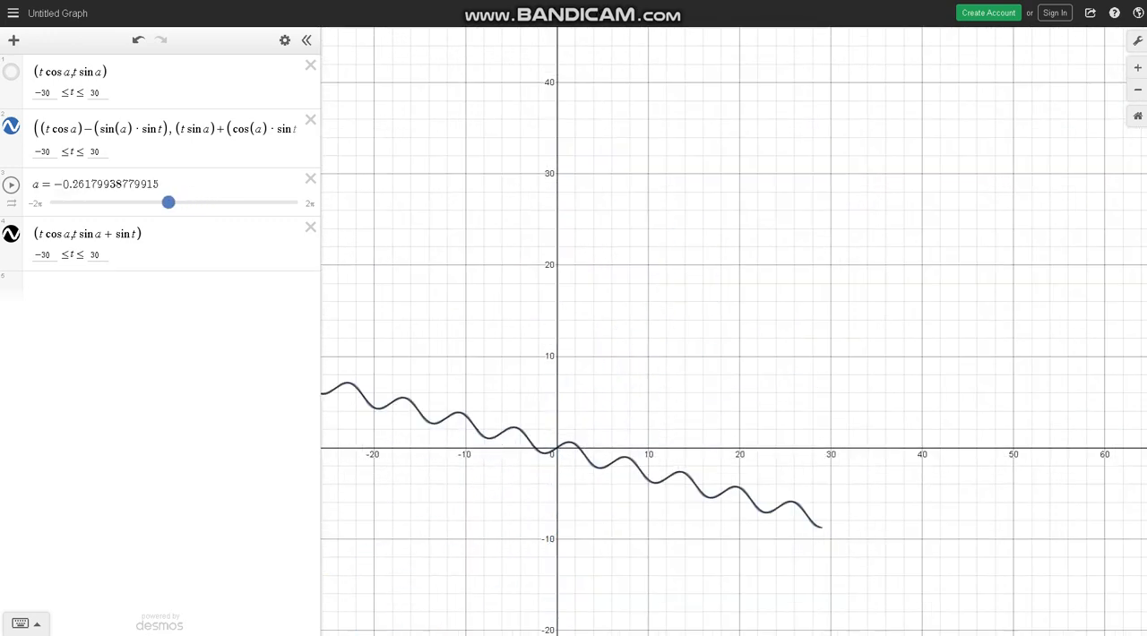
{"action": "left_click_drag", "start_coordinate": [169, 202], "coordinate": [174, 203]}
{"action": "type", "text": " + sin"}
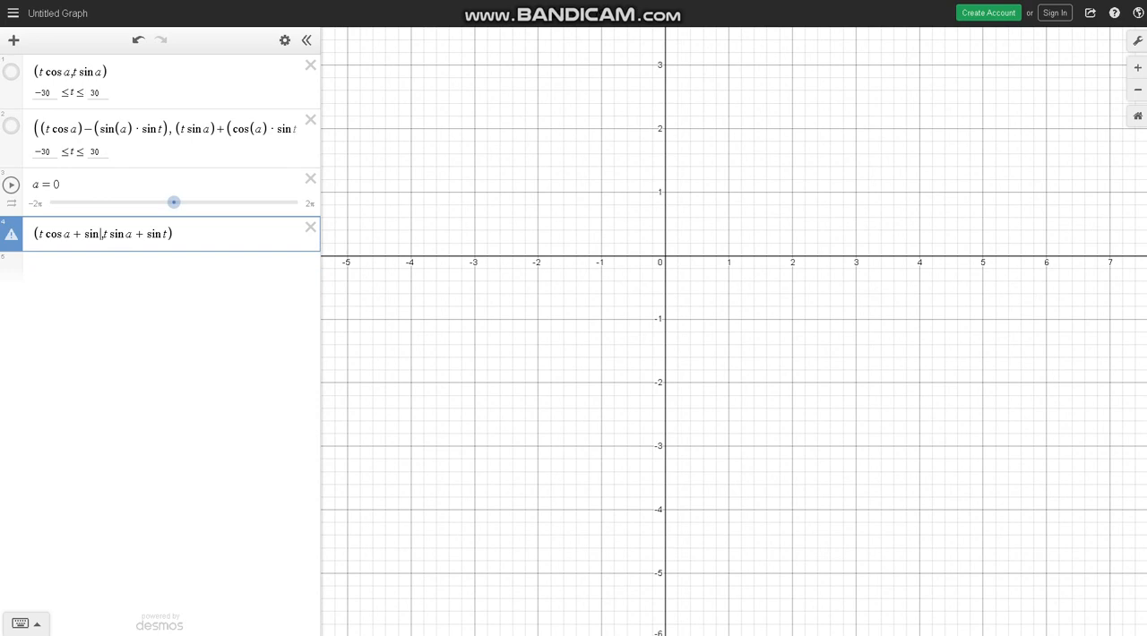
Enter 5, then tilt the wavy curve downward and upward before returning a to 0
{"action": "type", "text": "5"}
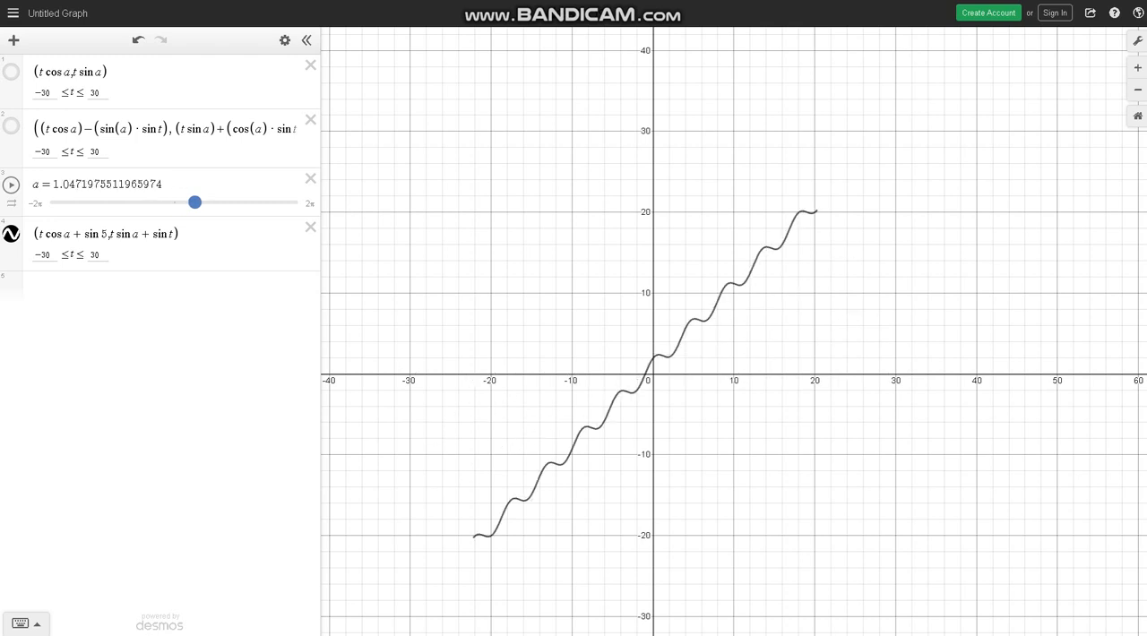
{"action": "left_click_drag", "start_coordinate": [195, 202], "coordinate": [168, 201]}
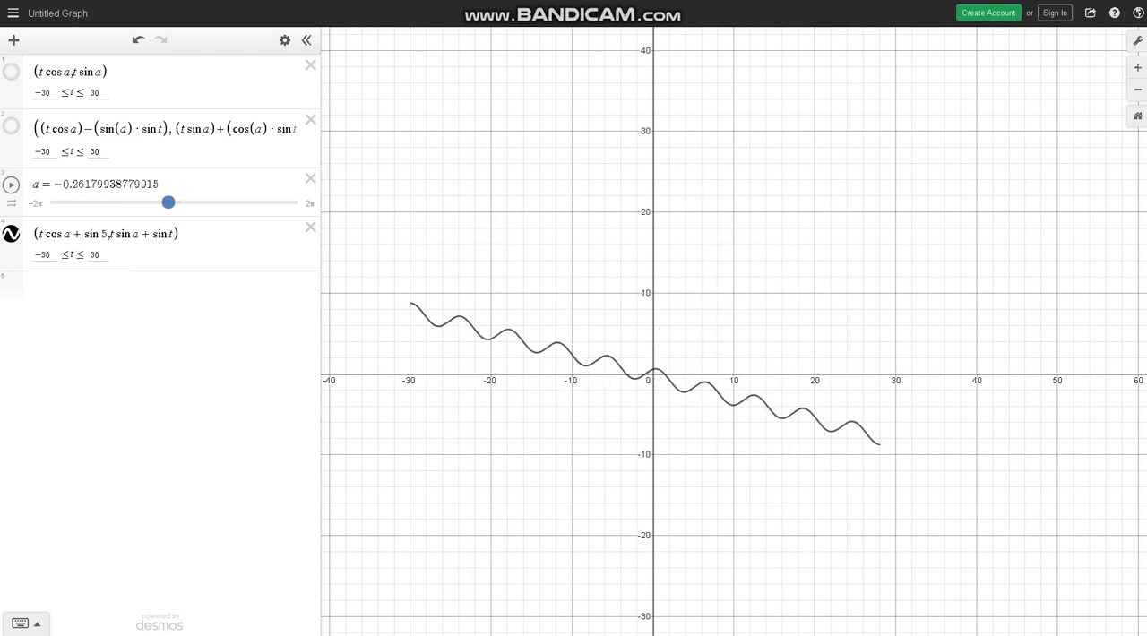
{"action": "left_click_drag", "start_coordinate": [169, 203], "coordinate": [184, 203]}
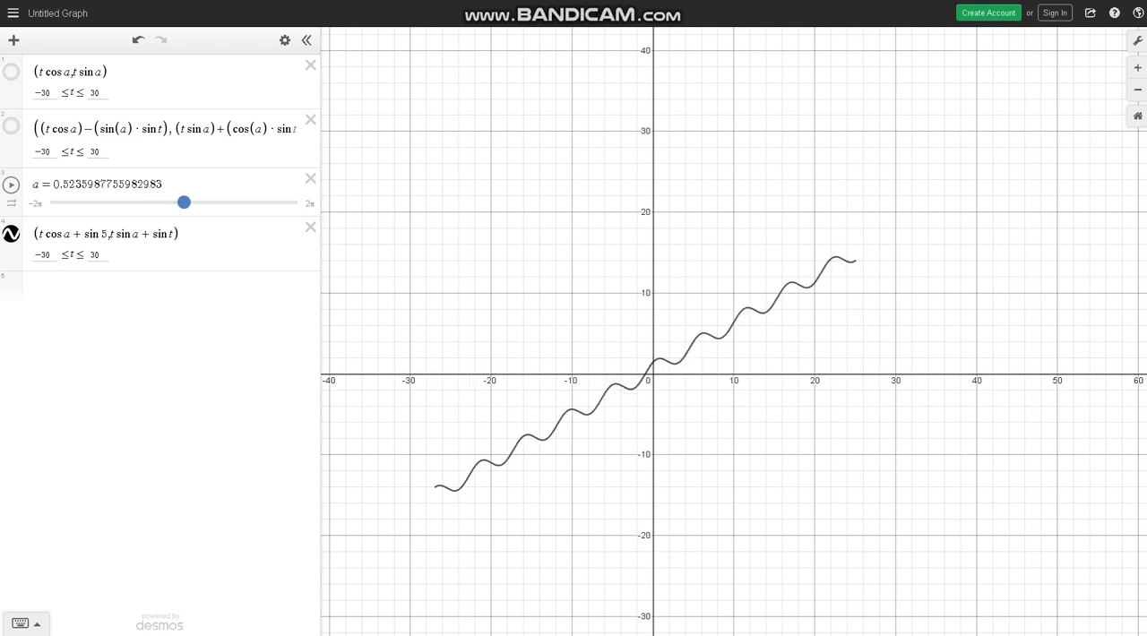
{"action": "left_click_drag", "start_coordinate": [185, 202], "coordinate": [174, 201]}
{"action": "type", "text": "t "}
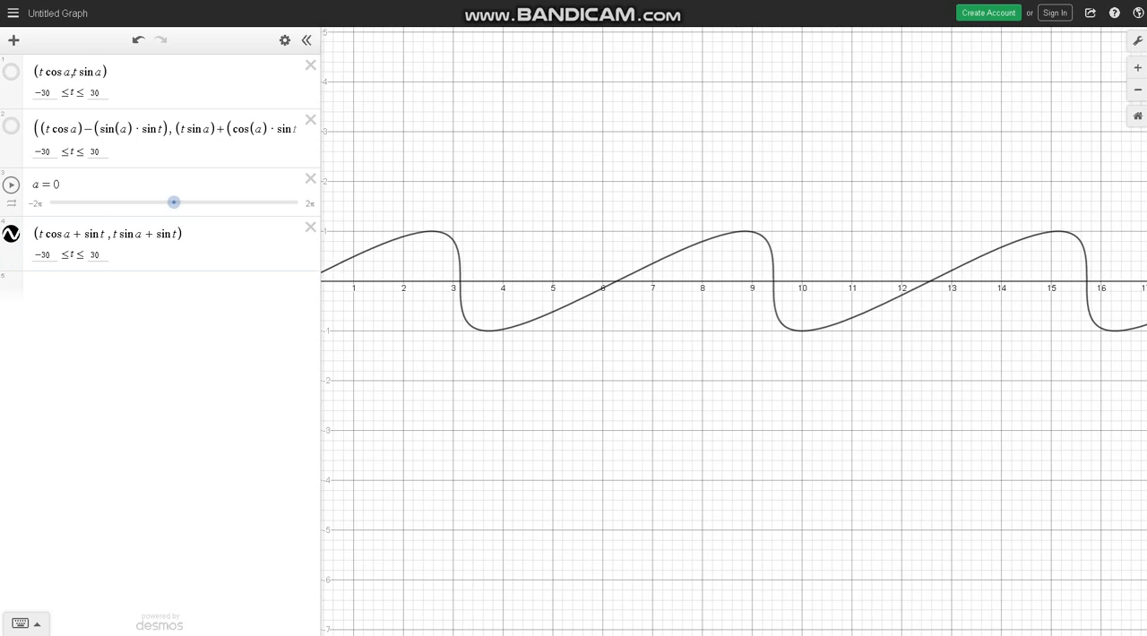
Test the curve at small negative angles, about 0.52 and 0.785, then return a to 0
{"action": "scroll", "scroll_direction": "down", "scroll_amount": 3}
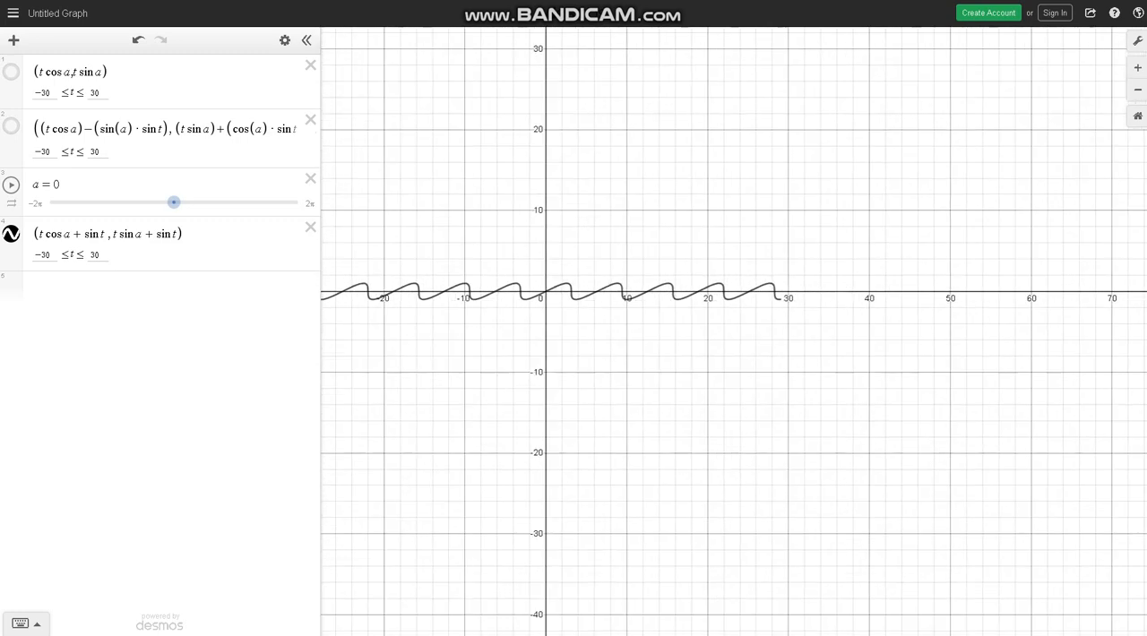
{"action": "left_click_drag", "start_coordinate": [174, 203], "coordinate": [189, 202]}
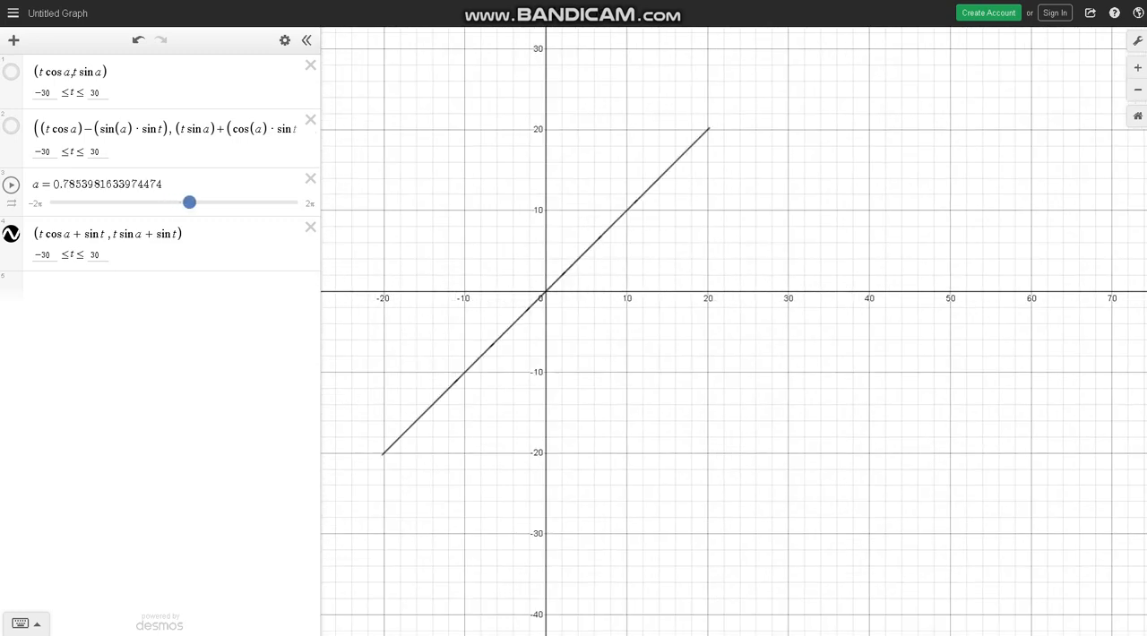
{"action": "left_click_drag", "start_coordinate": [189, 203], "coordinate": [169, 202]}
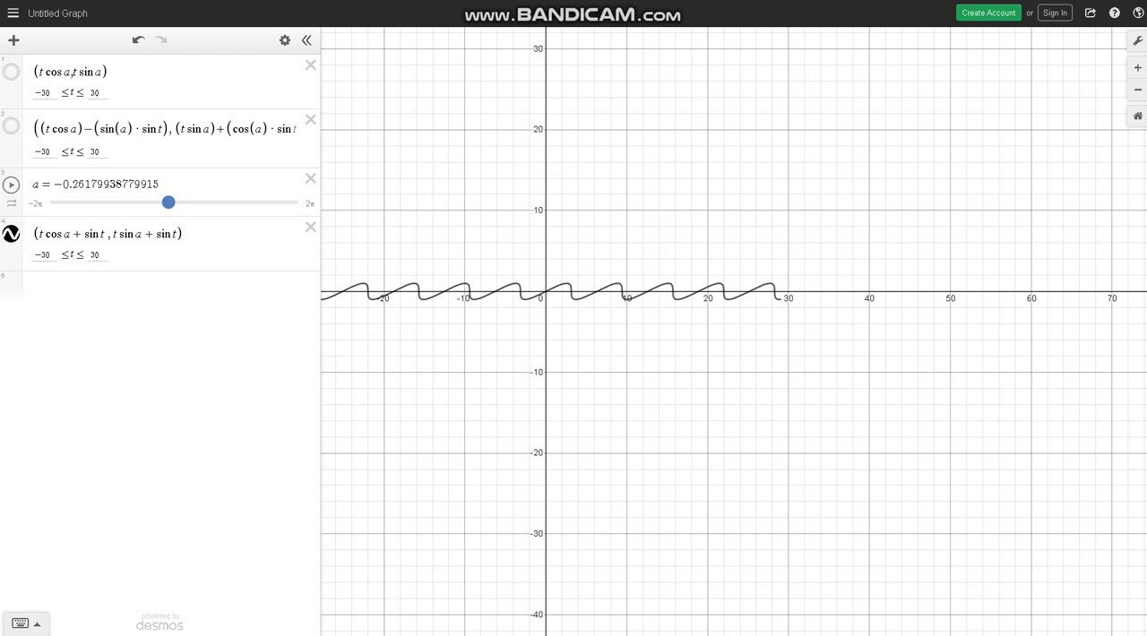
{"action": "left_click_drag", "start_coordinate": [168, 201], "coordinate": [174, 202]}
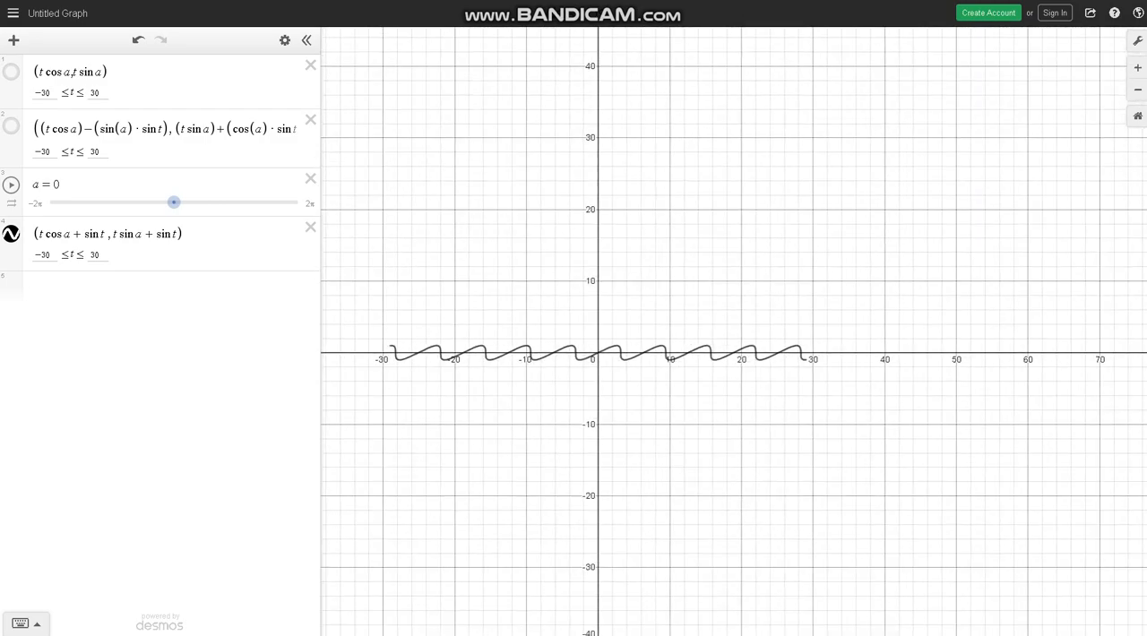
{"action": "left_click_drag", "start_coordinate": [174, 202], "coordinate": [185, 201]}
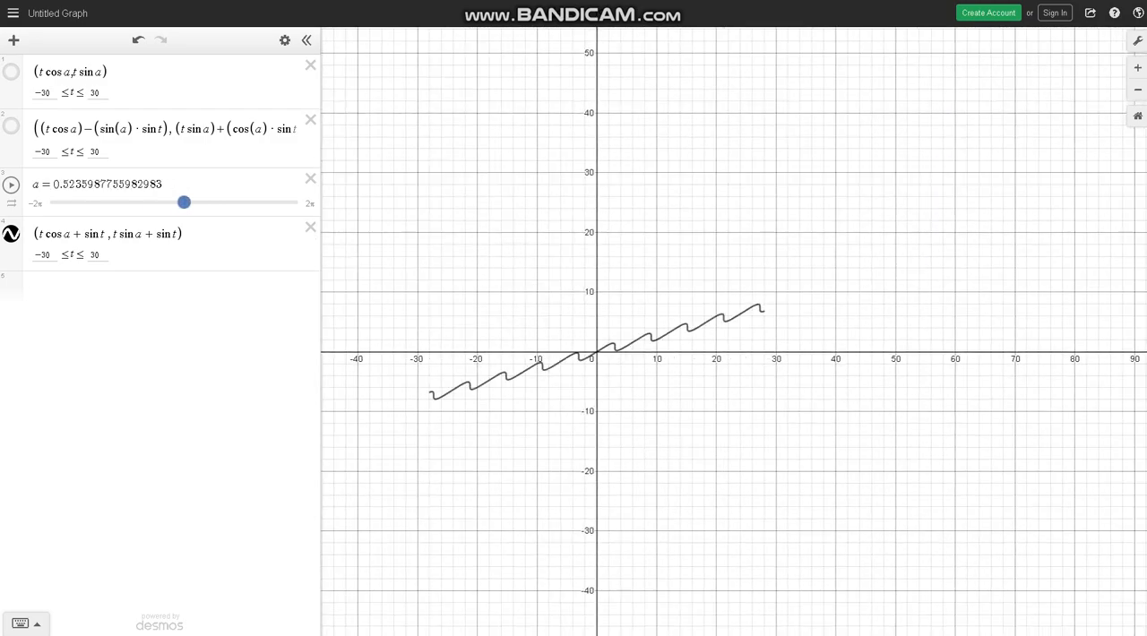
{"action": "left_click_drag", "start_coordinate": [185, 202], "coordinate": [189, 202]}
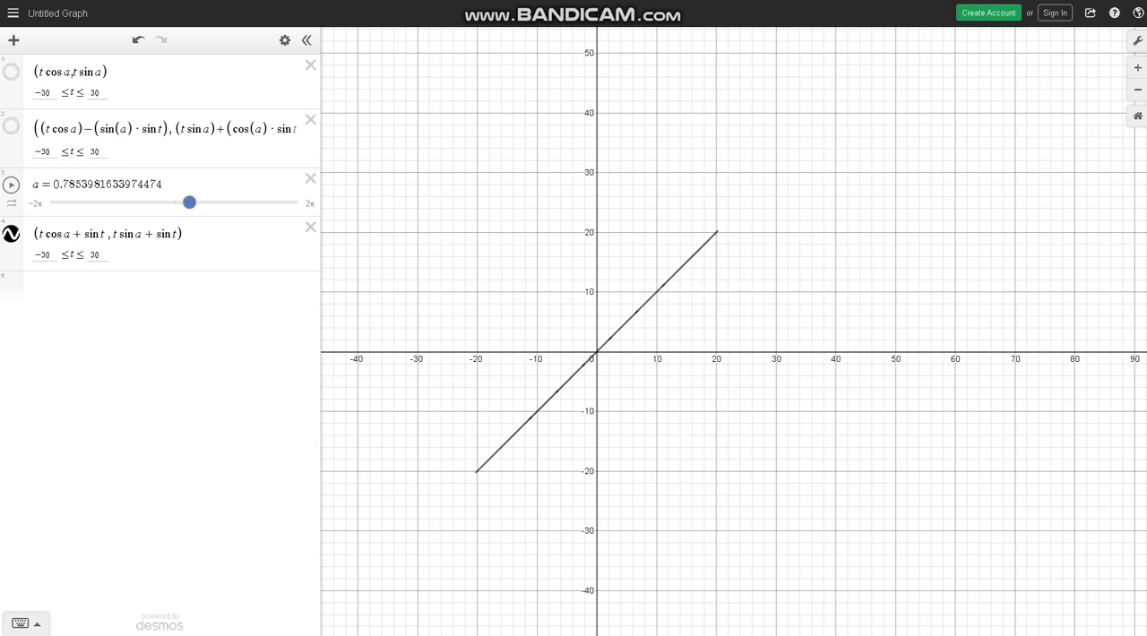
{"action": "left_click_drag", "start_coordinate": [189, 202], "coordinate": [174, 202]}
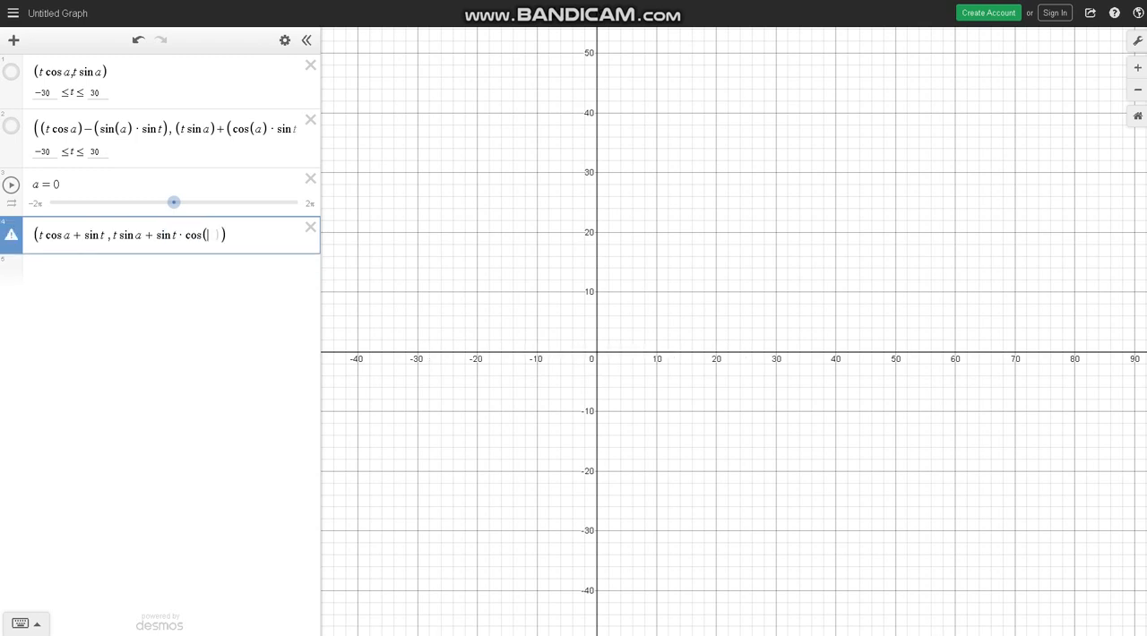
Finish the rotation formula with cos(a) in the y-part and sin(a) in the x-part
{"action": "type", "text": "a"}
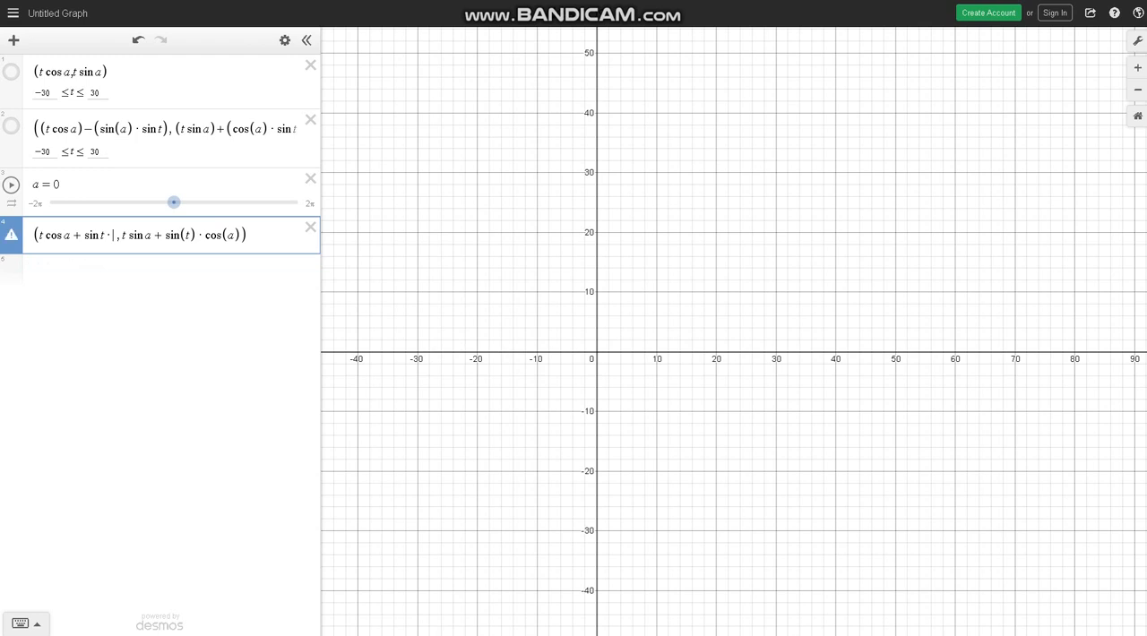
{"action": "type", "text": "sin(a)"}
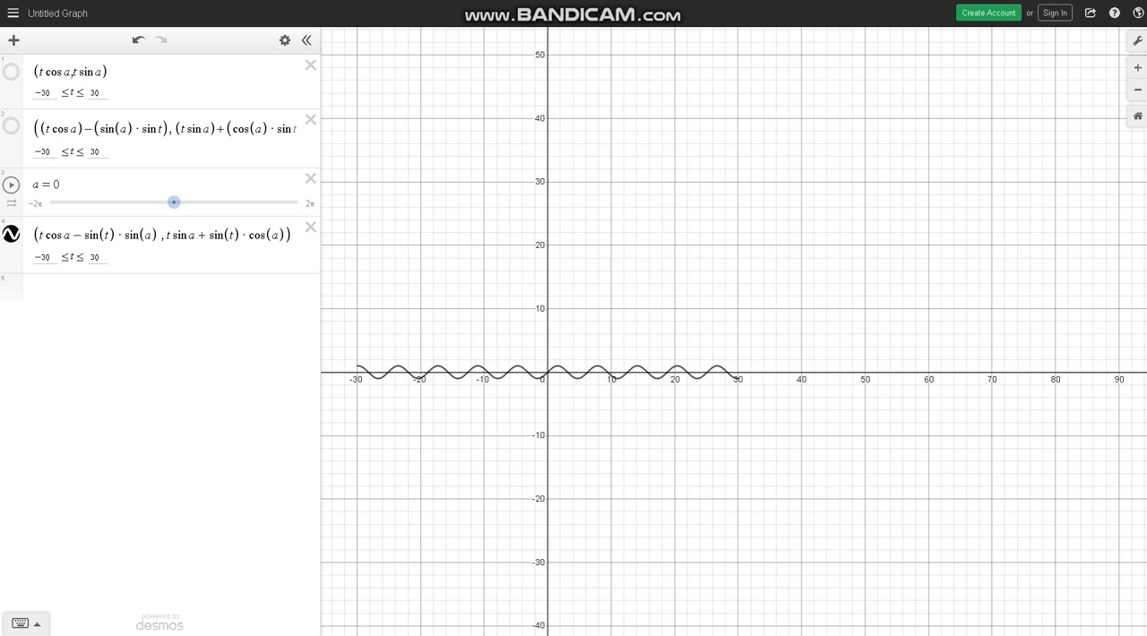
Rotate the sine wave to vertical at a ≈ 1.571, back to horizontal, then vertical again
{"action": "left_click", "coordinate": [161, 235]}
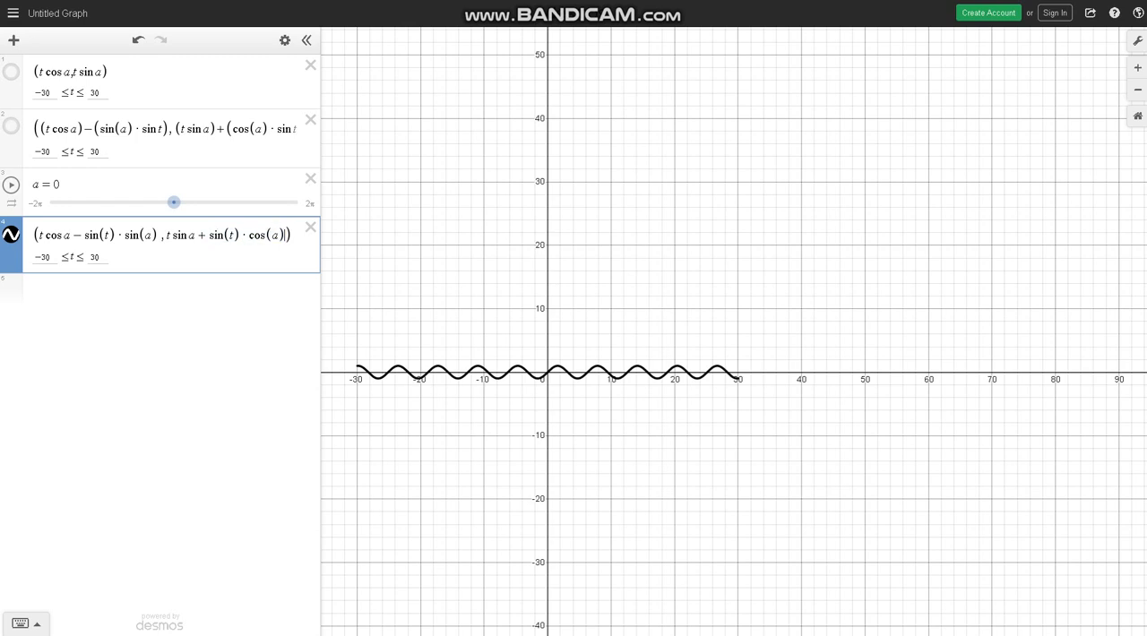
{"action": "left_click_drag", "start_coordinate": [174, 202], "coordinate": [205, 202]}
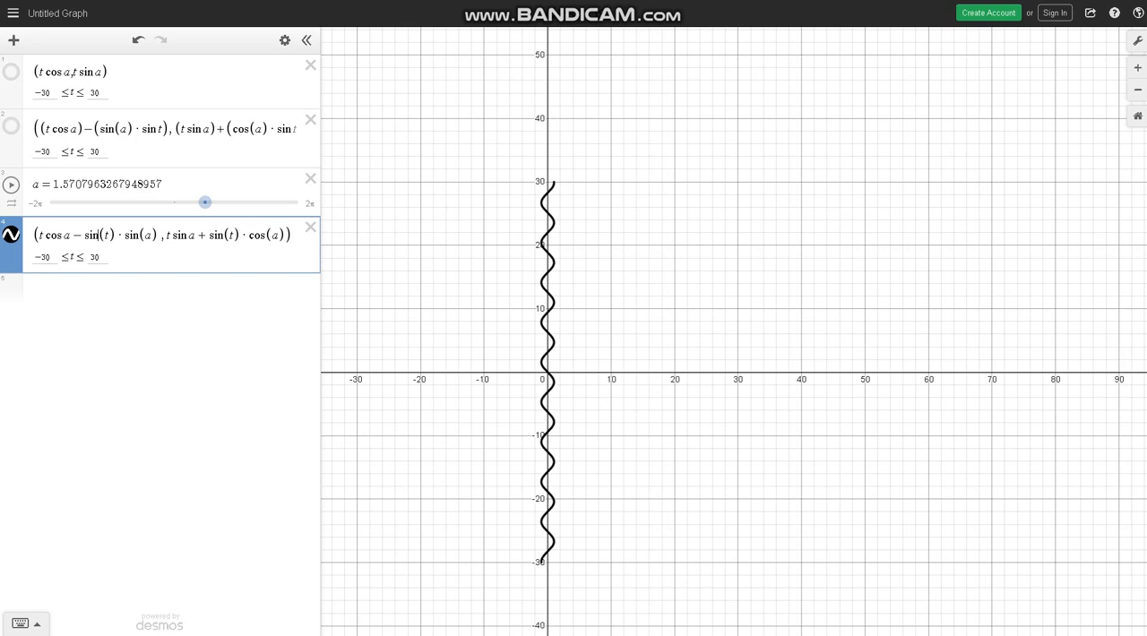
{"action": "left_click_drag", "start_coordinate": [205, 203], "coordinate": [174, 202]}
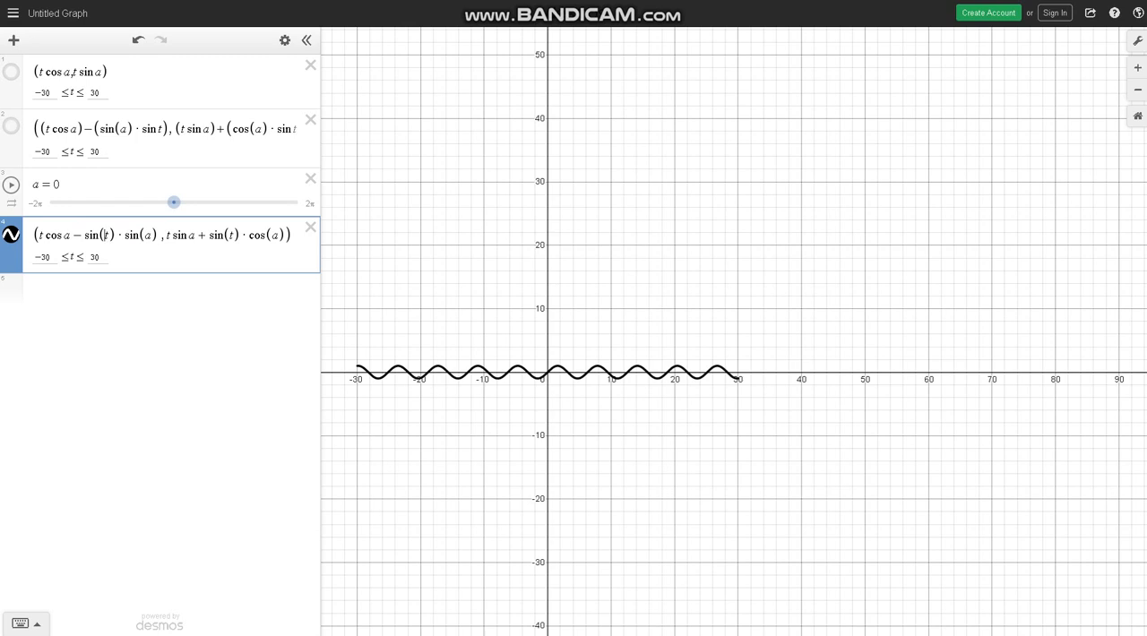
{"action": "left_click_drag", "start_coordinate": [173, 202], "coordinate": [204, 203]}
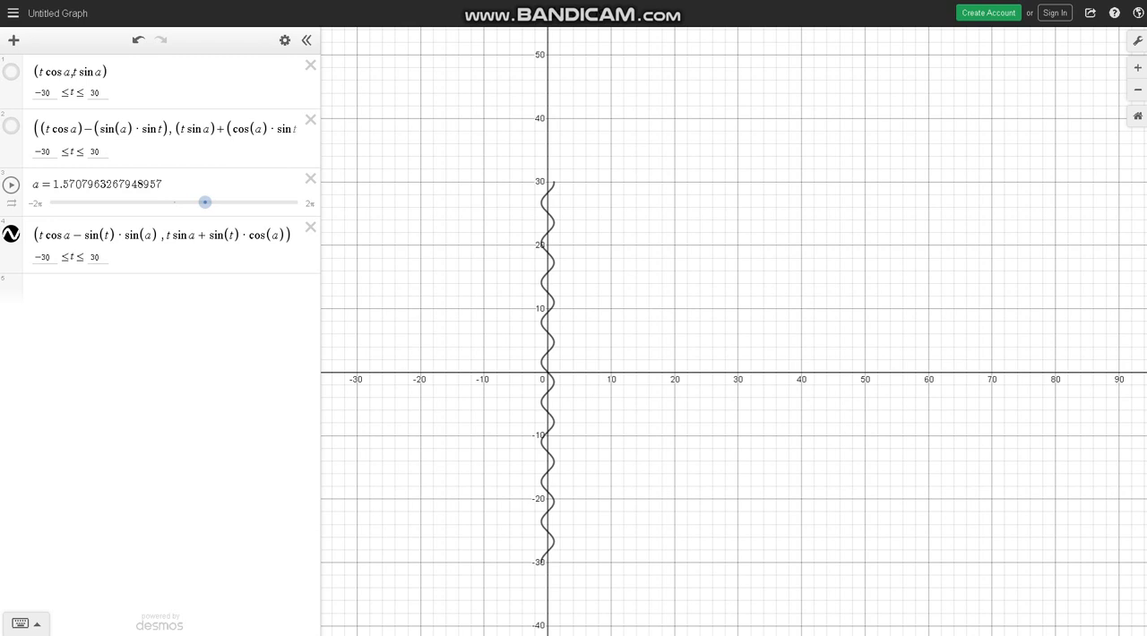
{"action": "left_click", "coordinate": [161, 241]}
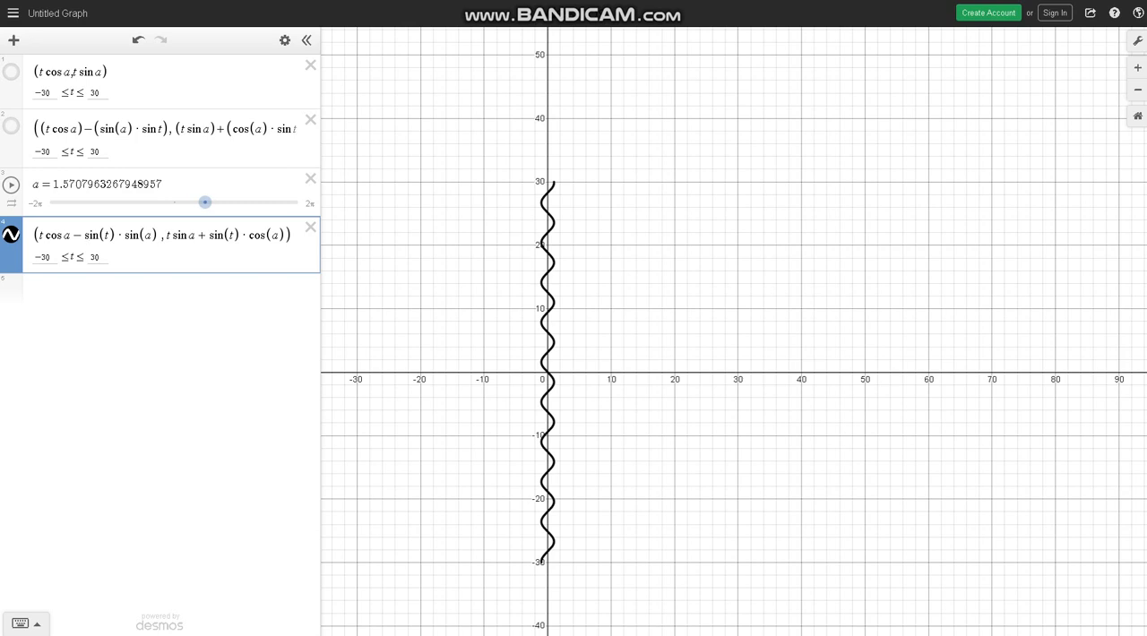
Show the second formula's curve and rotate the curves to about 0.52 and −1.57
{"action": "left_click", "coordinate": [11, 126]}
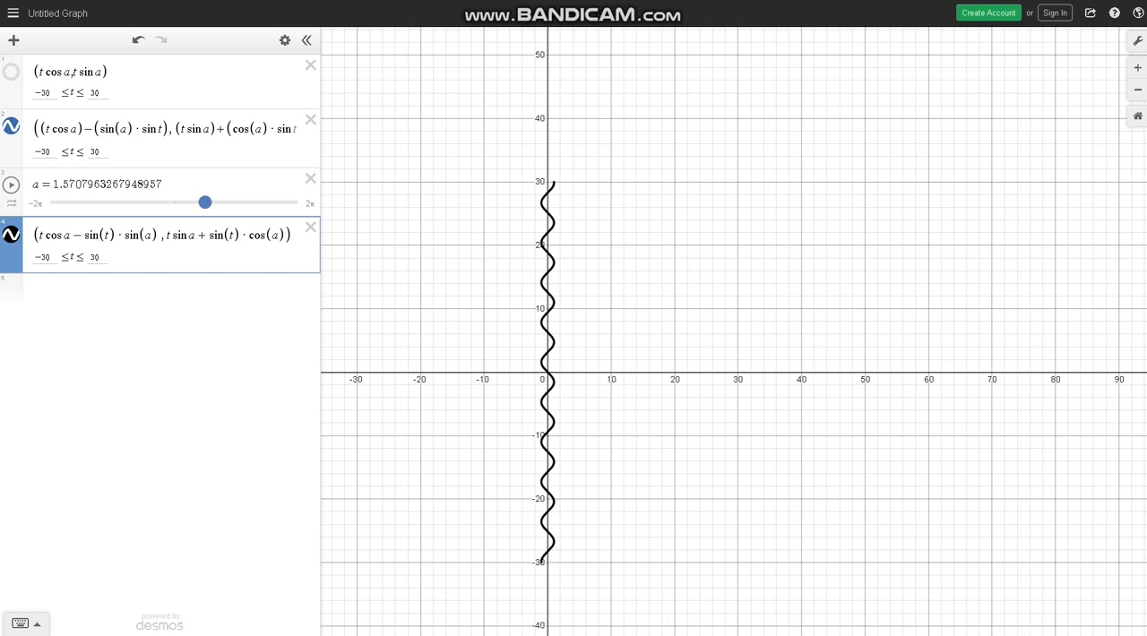
{"action": "left_click_drag", "start_coordinate": [205, 201], "coordinate": [184, 202]}
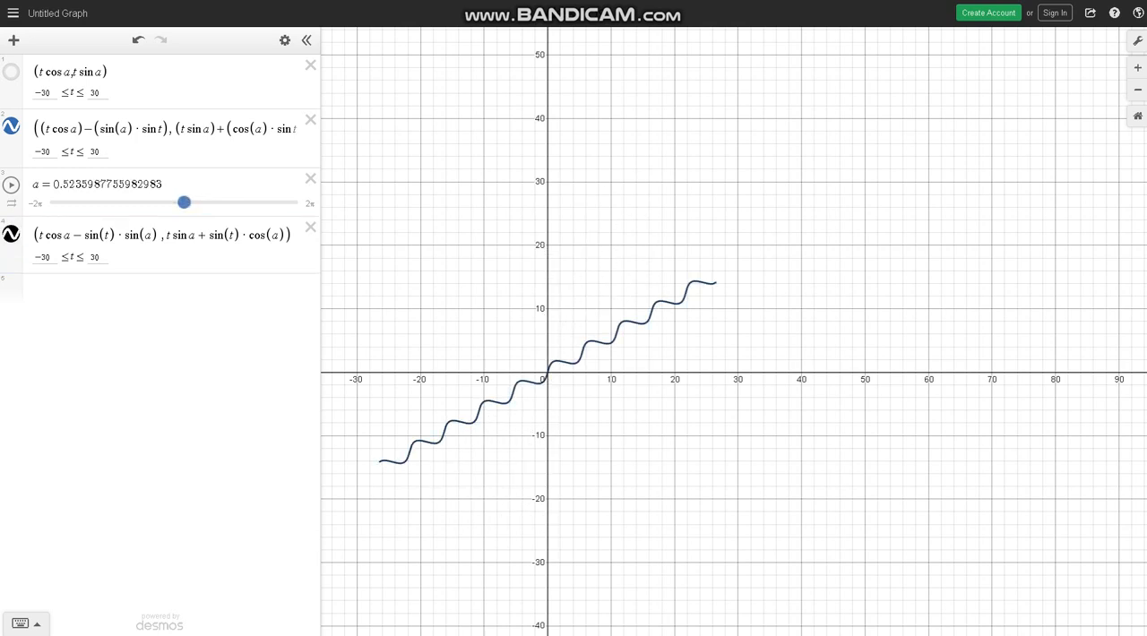
{"action": "left_click_drag", "start_coordinate": [185, 202], "coordinate": [142, 202]}
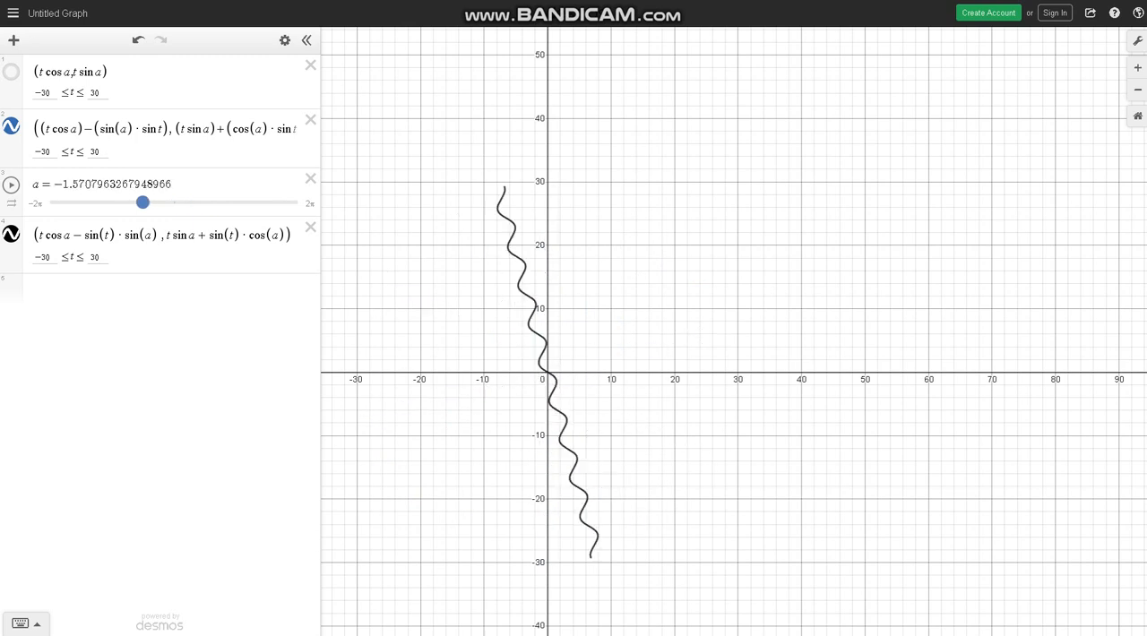
Swing a to about 0.26 and −2.09, reset it to 0, and delete the fourth formula
{"action": "left_click_drag", "start_coordinate": [143, 203], "coordinate": [179, 202]}
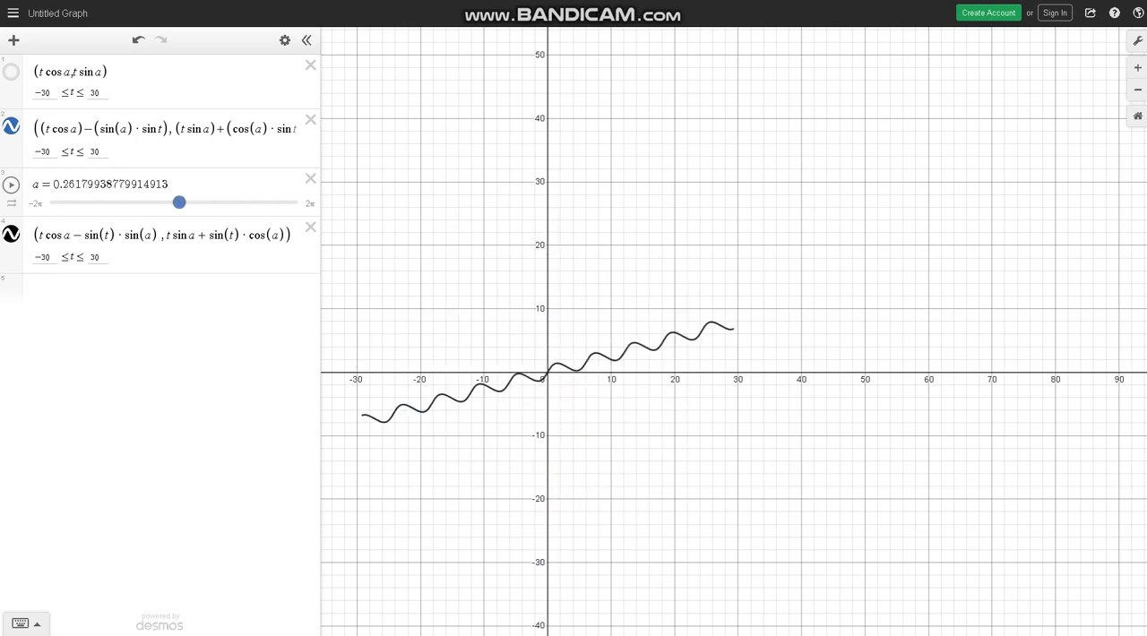
{"action": "left_click_drag", "start_coordinate": [179, 203], "coordinate": [133, 202]}
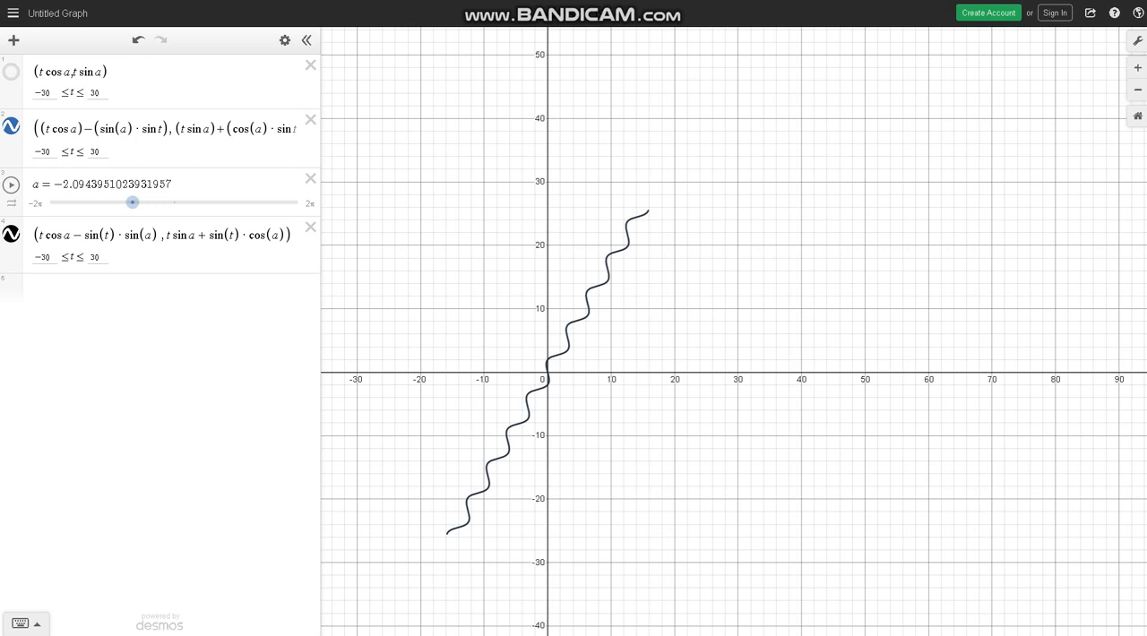
{"action": "left_click_drag", "start_coordinate": [132, 203], "coordinate": [174, 203]}
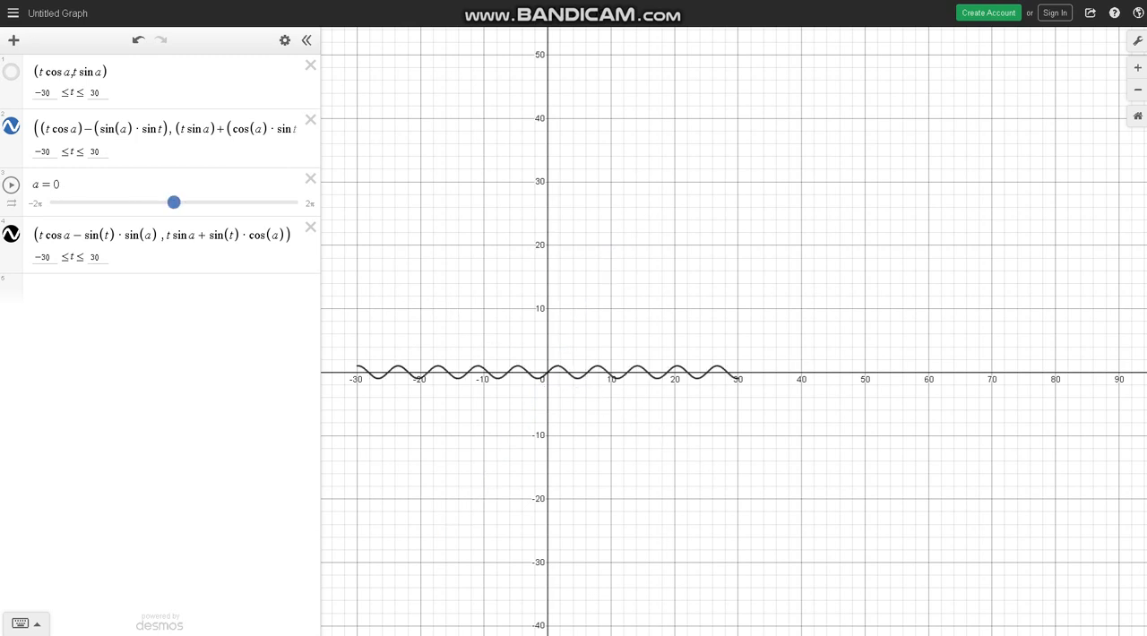
{"action": "left_click", "coordinate": [310, 226]}
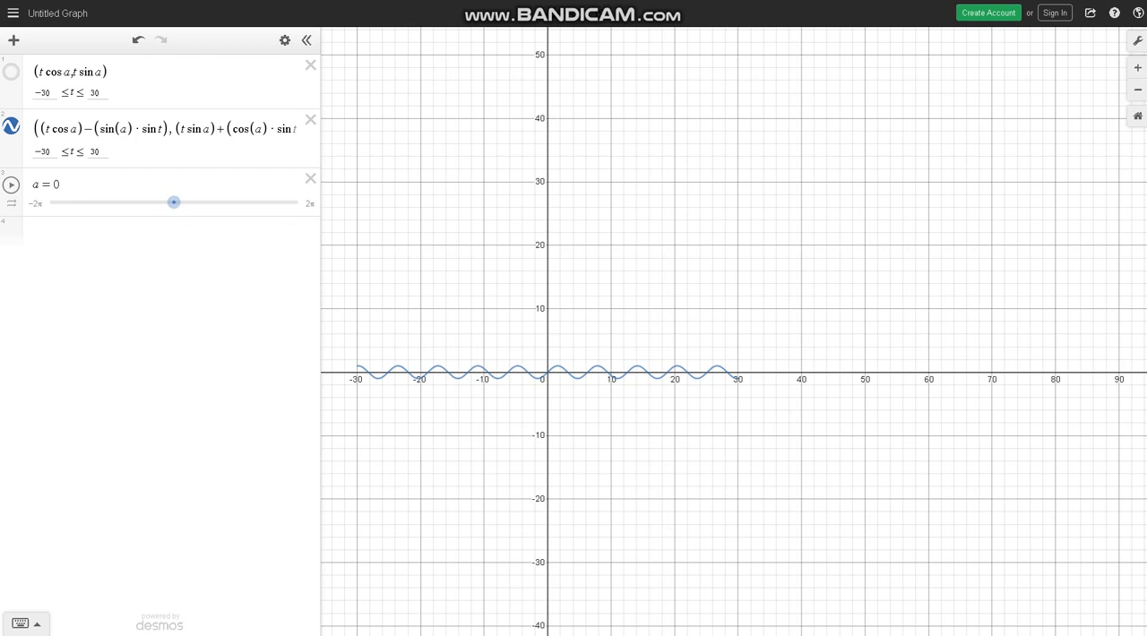
Edit the second formula and tilt its cosine wave to about 1.31 and 1.05 before resetting a
{"action": "left_click", "coordinate": [161, 128]}
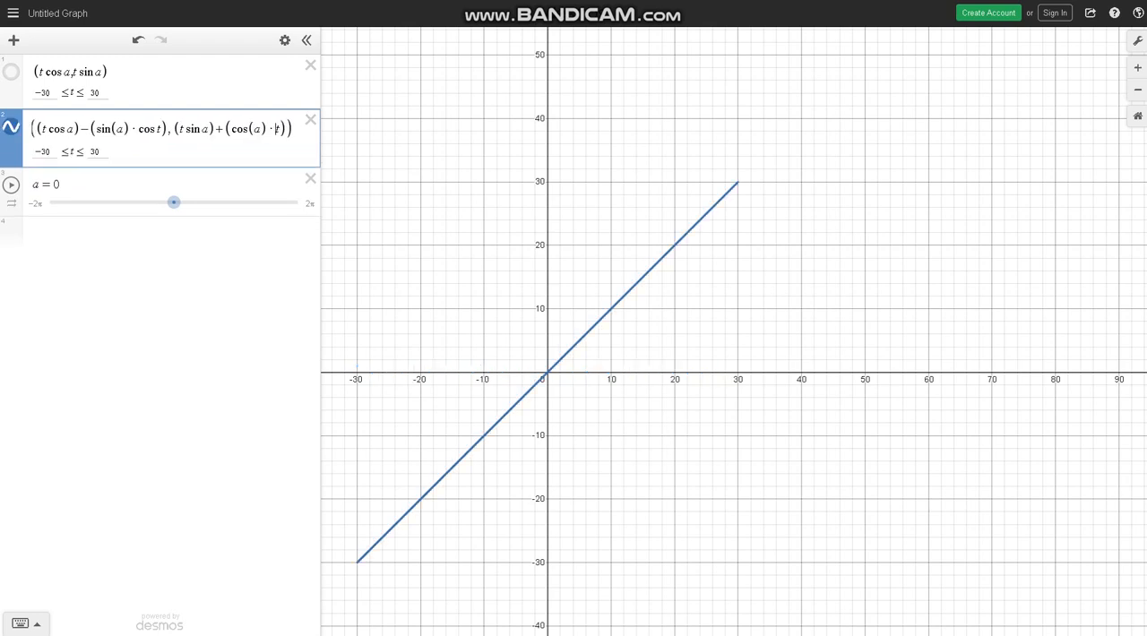
{"action": "left_click_drag", "start_coordinate": [173, 202], "coordinate": [199, 203]}
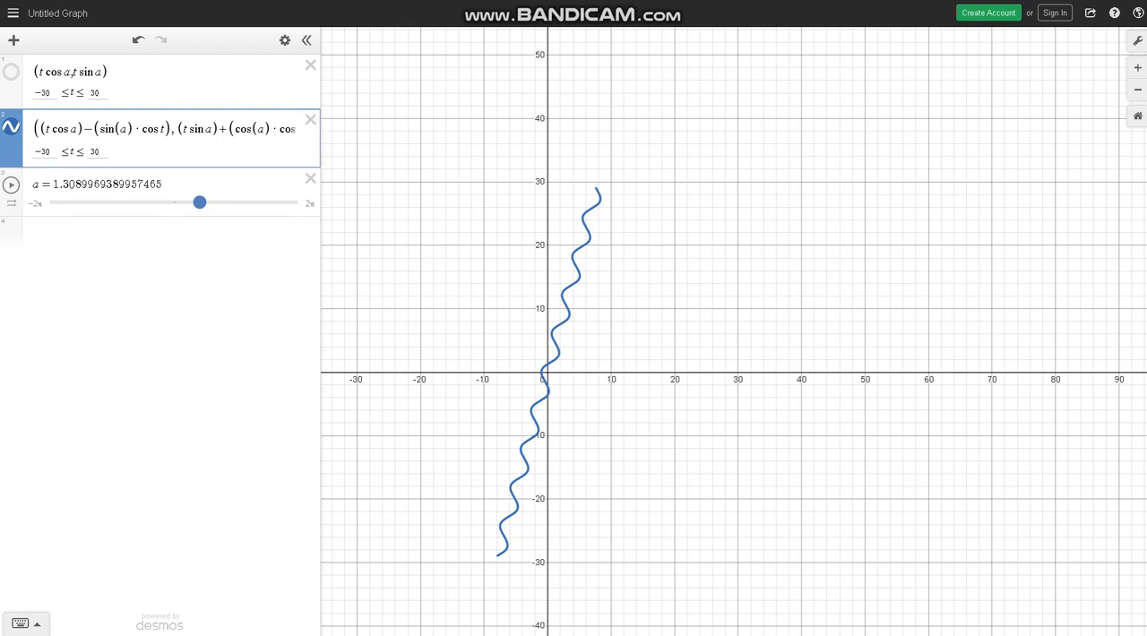
{"action": "left_click_drag", "start_coordinate": [199, 202], "coordinate": [195, 201]}
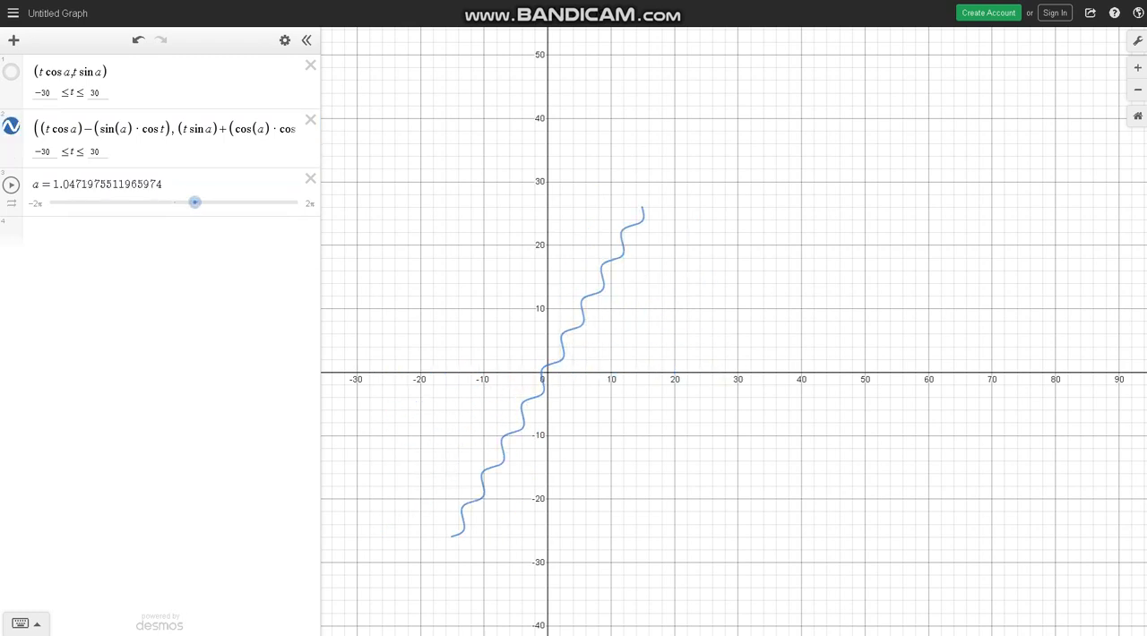
{"action": "left_click_drag", "start_coordinate": [196, 202], "coordinate": [174, 203]}
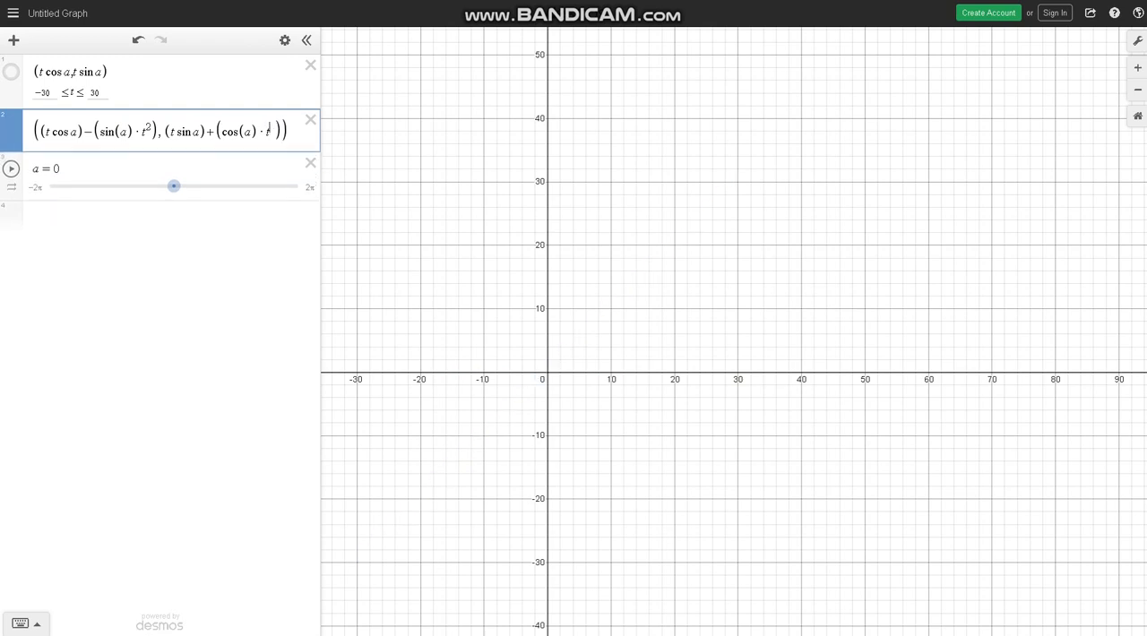
Rotate the parabola to about 1.57, downward, rightward and −0.785, then back upright at 0
{"action": "left_click_drag", "start_coordinate": [174, 186], "coordinate": [205, 186]}
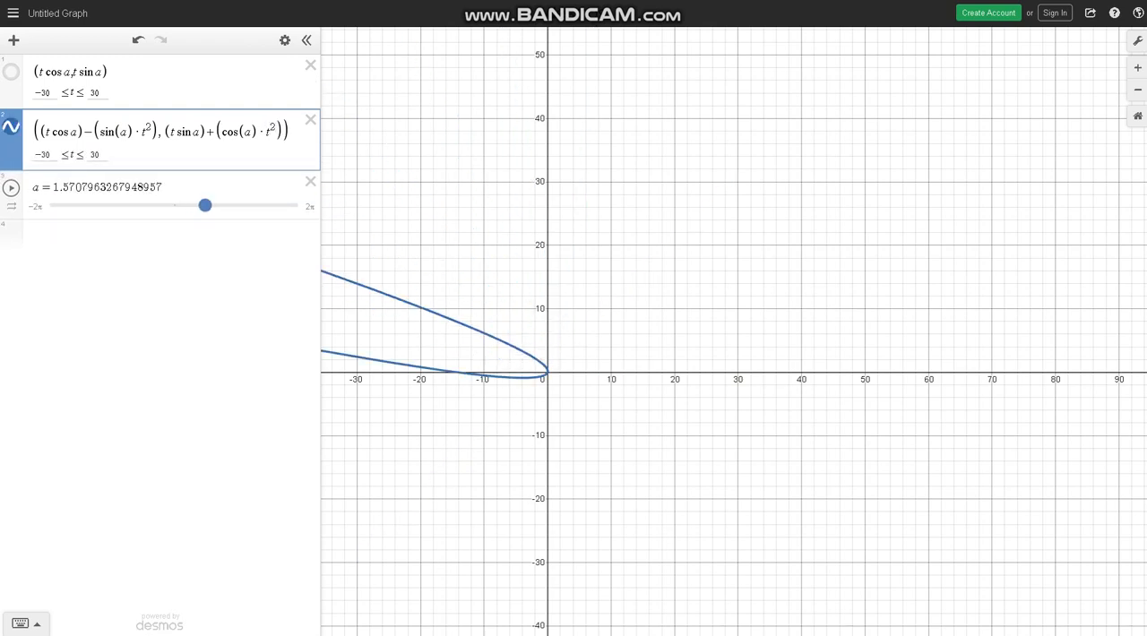
{"action": "left_click_drag", "start_coordinate": [204, 205], "coordinate": [116, 205]}
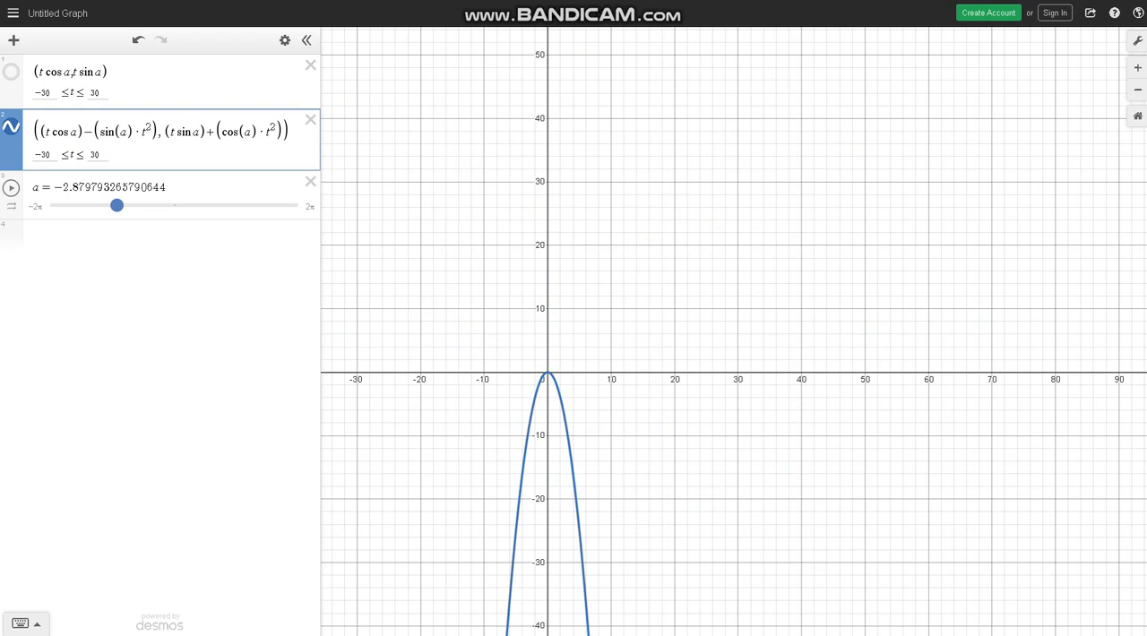
{"action": "left_click_drag", "start_coordinate": [117, 205], "coordinate": [142, 206]}
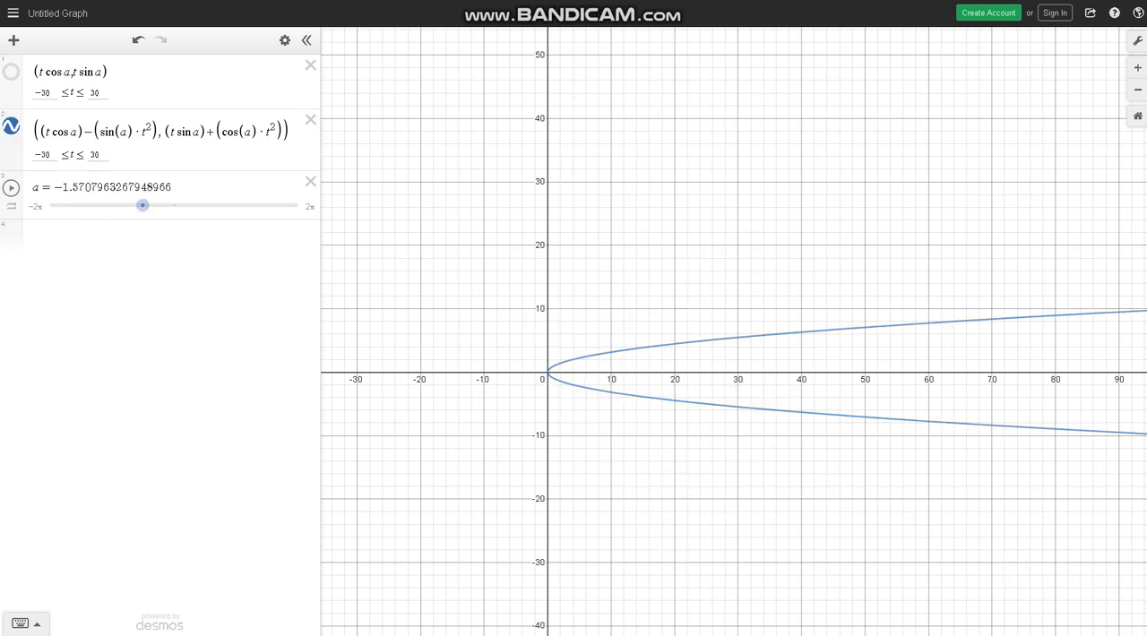
{"action": "left_click_drag", "start_coordinate": [142, 205], "coordinate": [158, 205]}
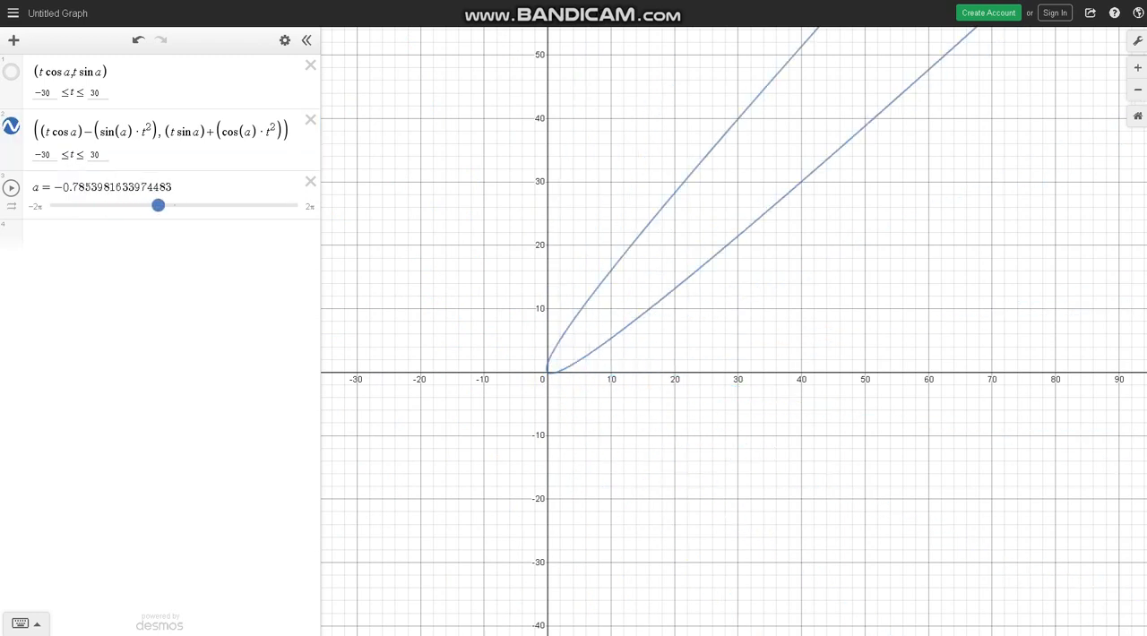
{"action": "left_click_drag", "start_coordinate": [159, 205], "coordinate": [174, 206]}
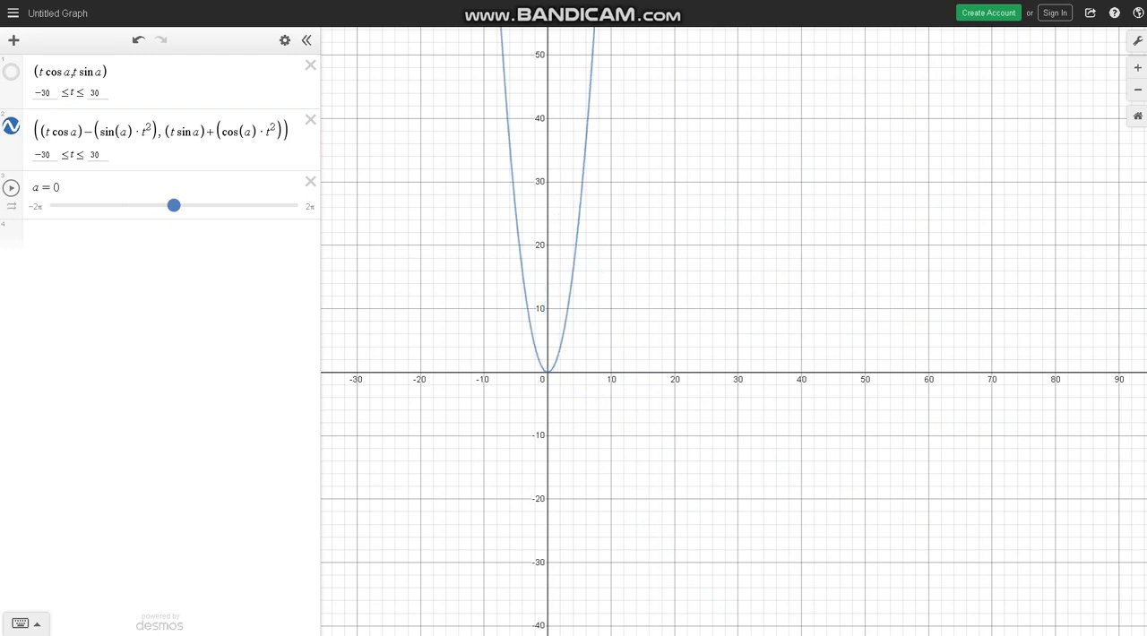